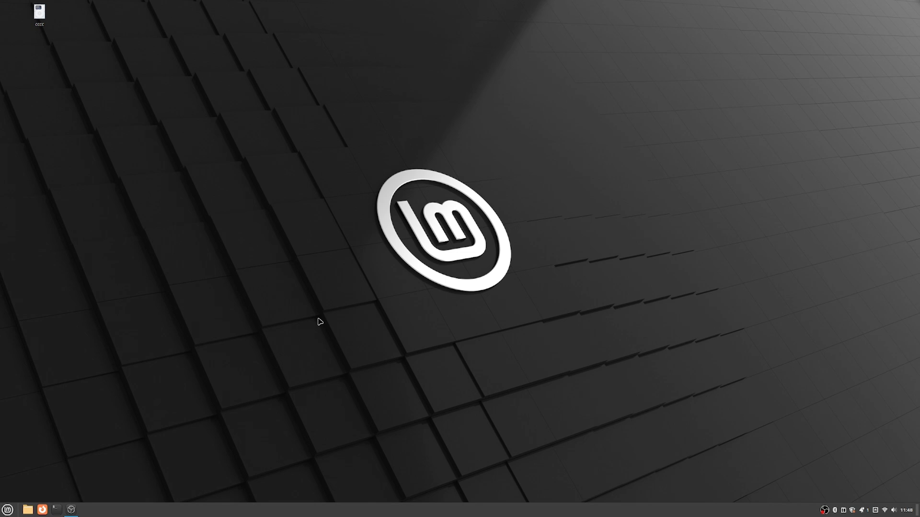
{"action": "mouse_move", "coordinate": [175, 339]}
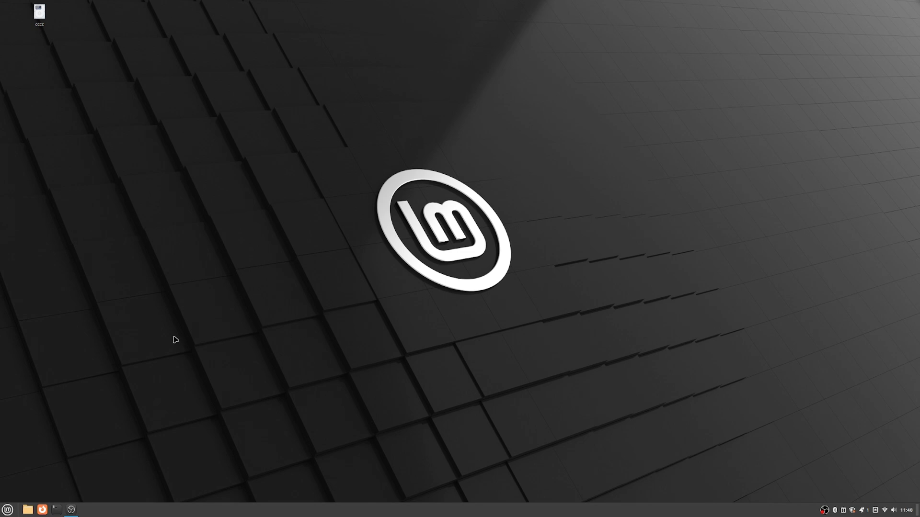
{"action": "mouse_move", "coordinate": [379, 312]}
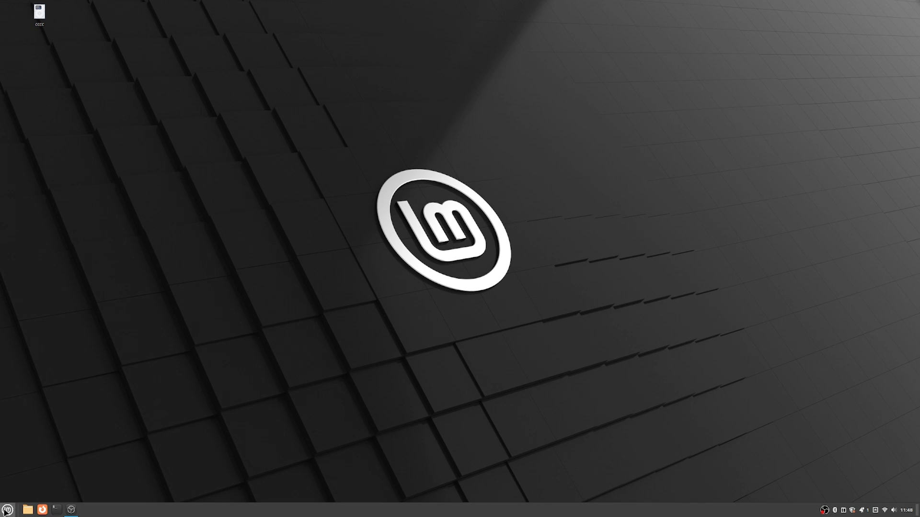
Search the Mint menu for Driver Manager and launch it.
{"action": "left_click", "coordinate": [7, 509]}
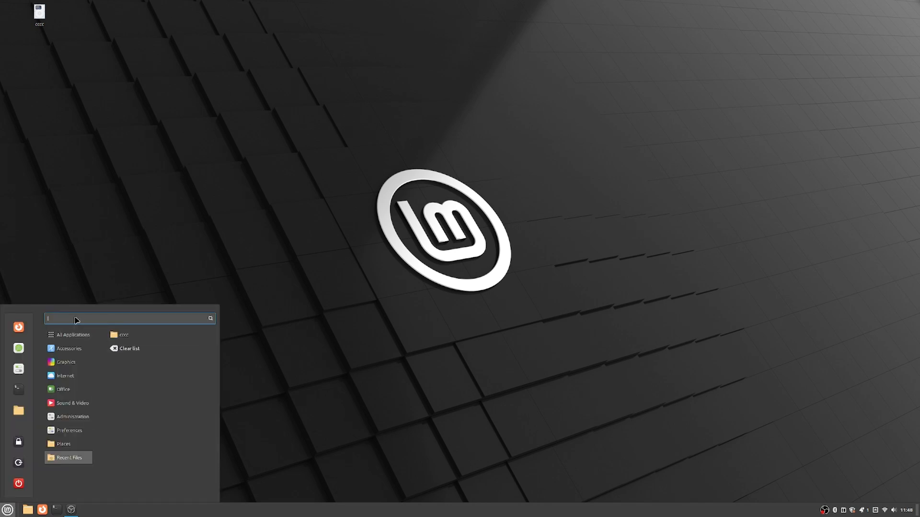
{"action": "type", "text": "dd"}
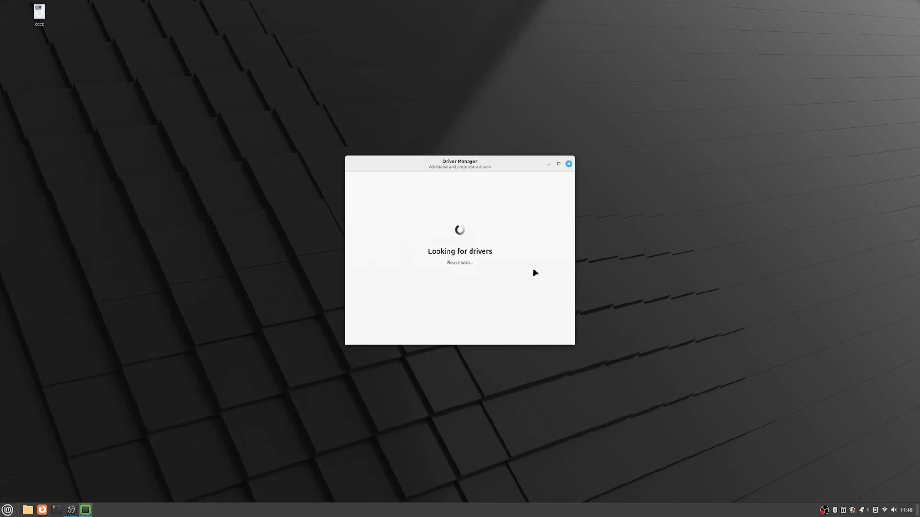
{"action": "mouse_move", "coordinate": [519, 262]}
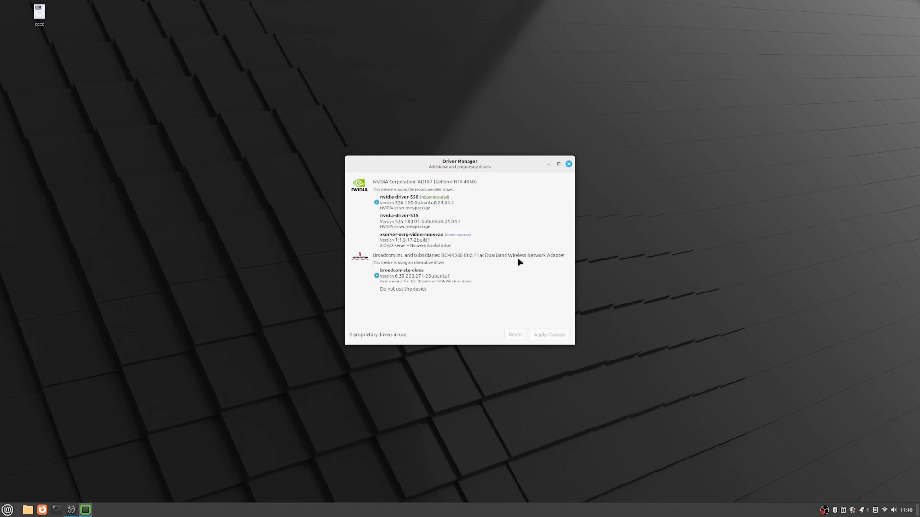
{"action": "mouse_move", "coordinate": [369, 242]}
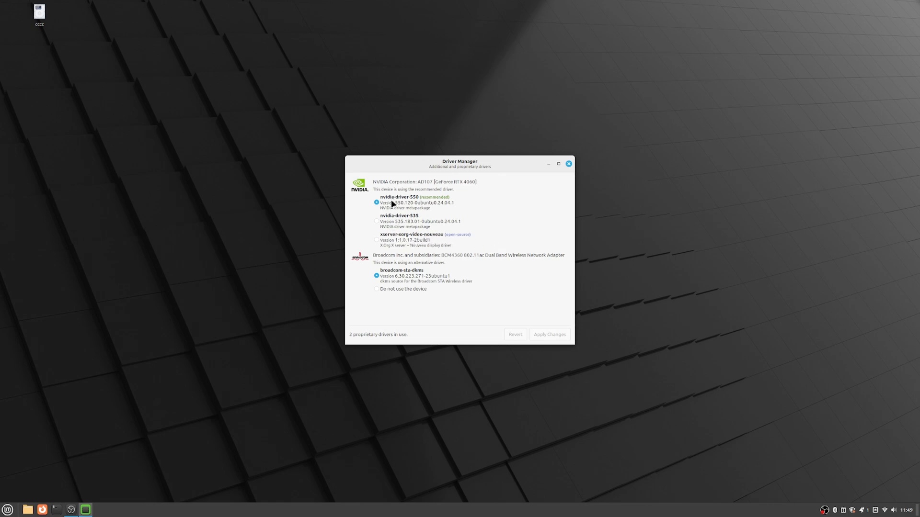
{"action": "mouse_move", "coordinate": [396, 202]}
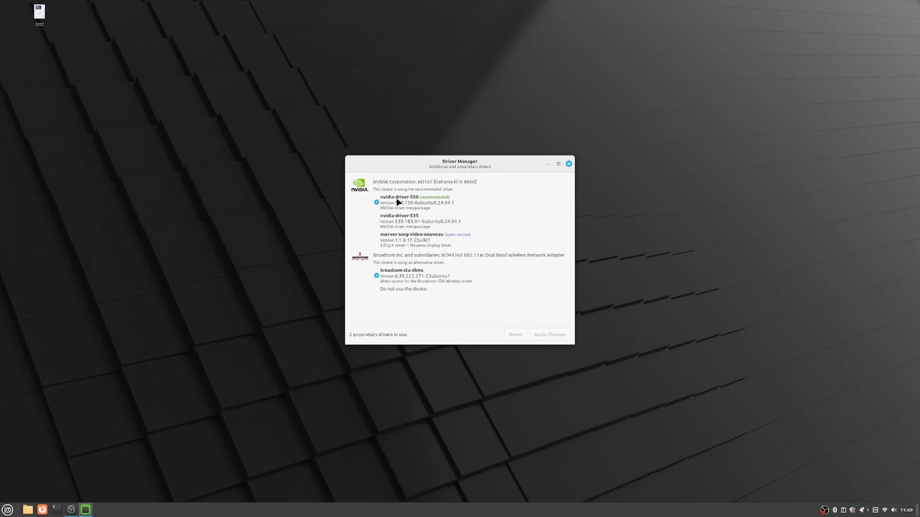
{"action": "mouse_move", "coordinate": [418, 202]}
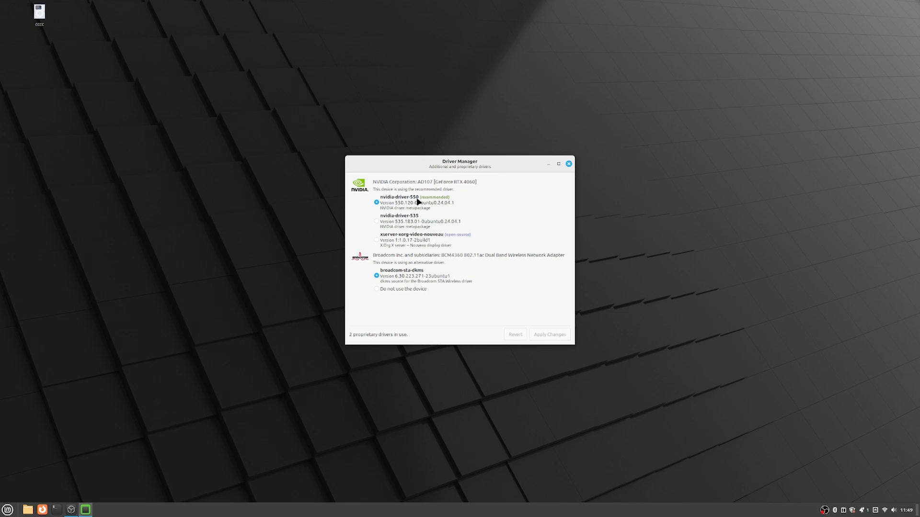
{"action": "mouse_move", "coordinate": [451, 240]}
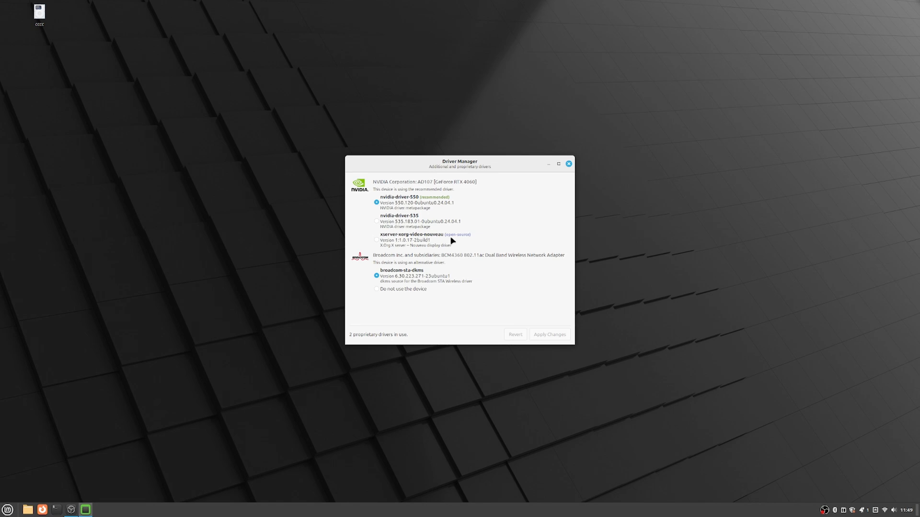
{"action": "mouse_move", "coordinate": [407, 211]}
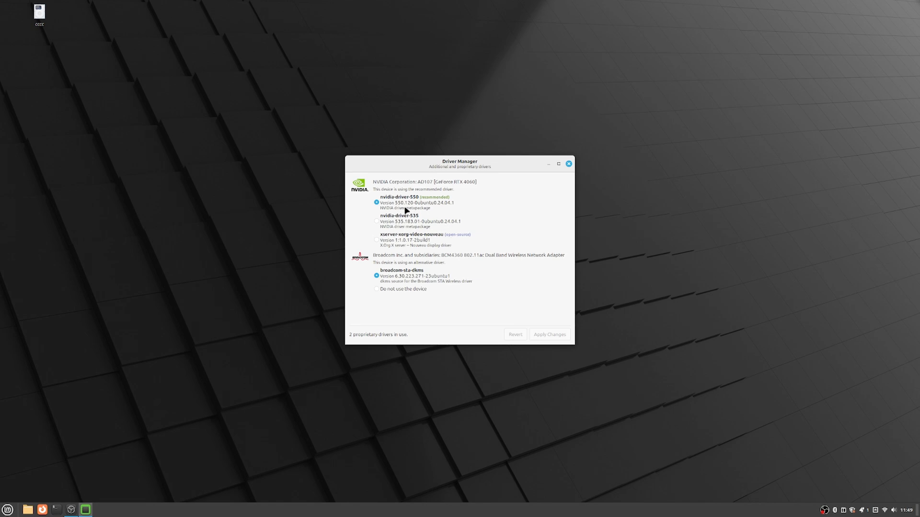
{"action": "mouse_move", "coordinate": [507, 214]}
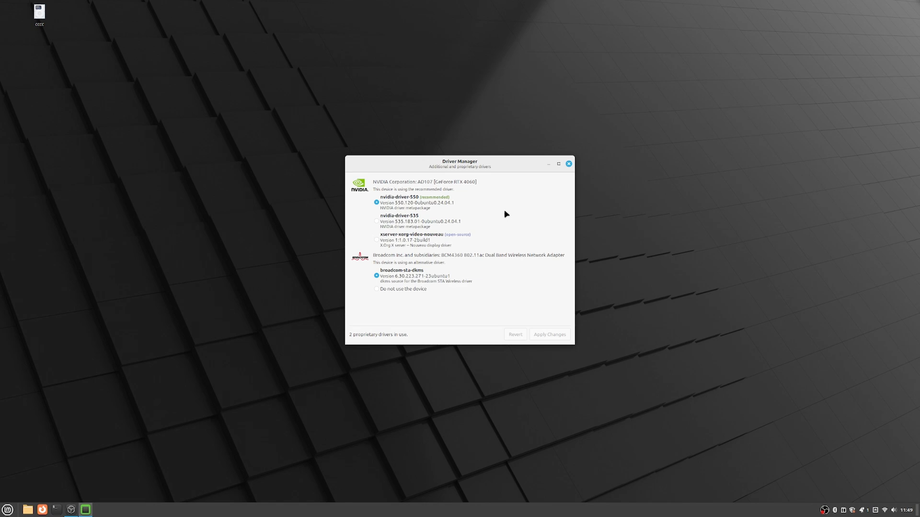
{"action": "mouse_move", "coordinate": [567, 170]}
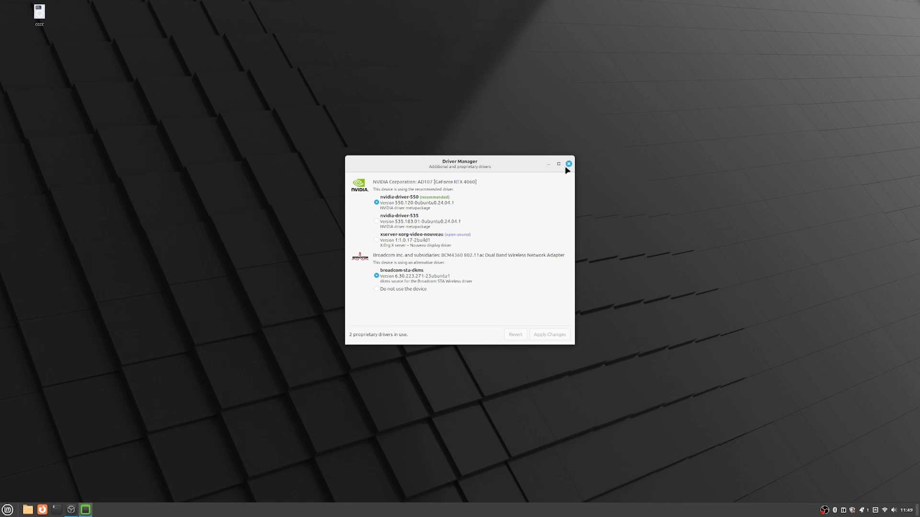
Close Driver Manager and open Nemo, restored to a window, at the Downloads folder.
{"action": "left_click", "coordinate": [567, 164]}
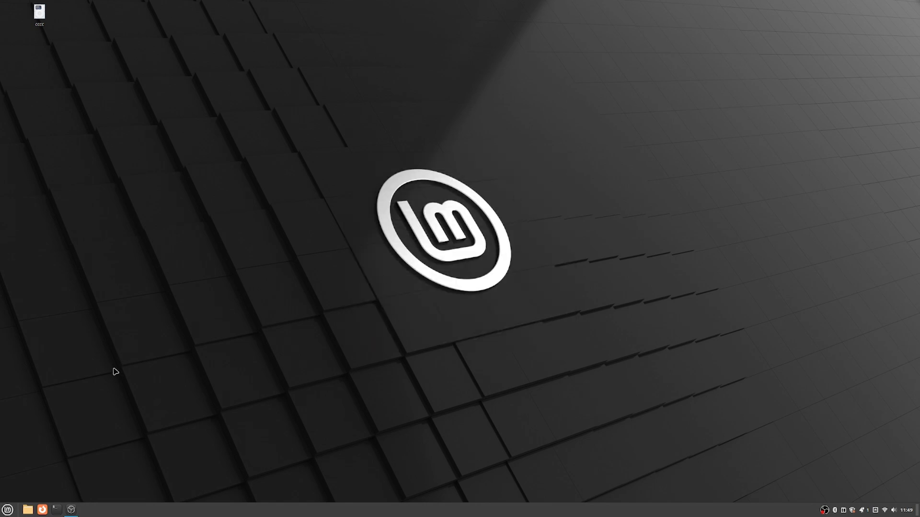
{"action": "mouse_move", "coordinate": [55, 509]}
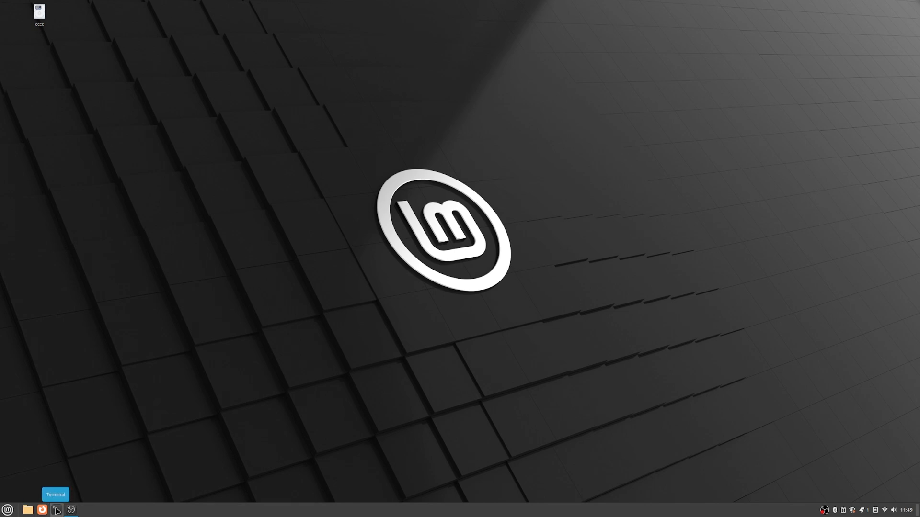
{"action": "left_click", "coordinate": [28, 509]}
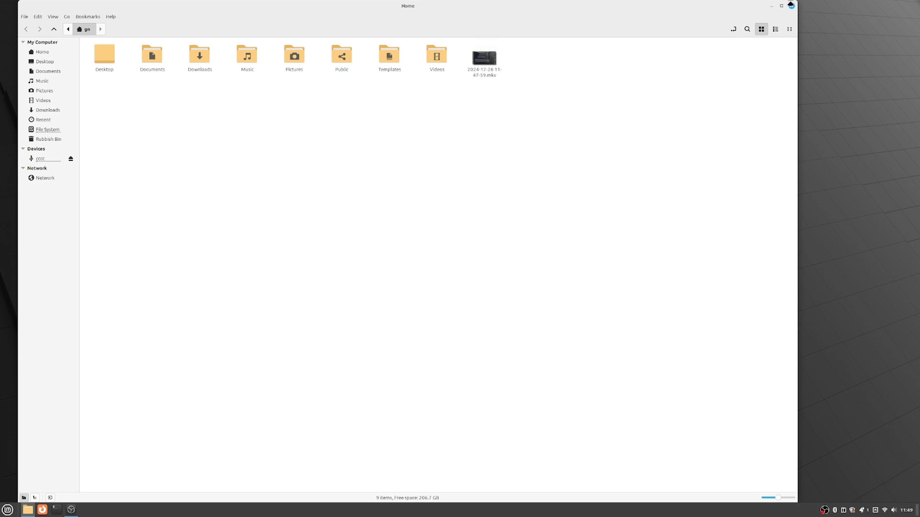
{"action": "left_click", "coordinate": [781, 6]}
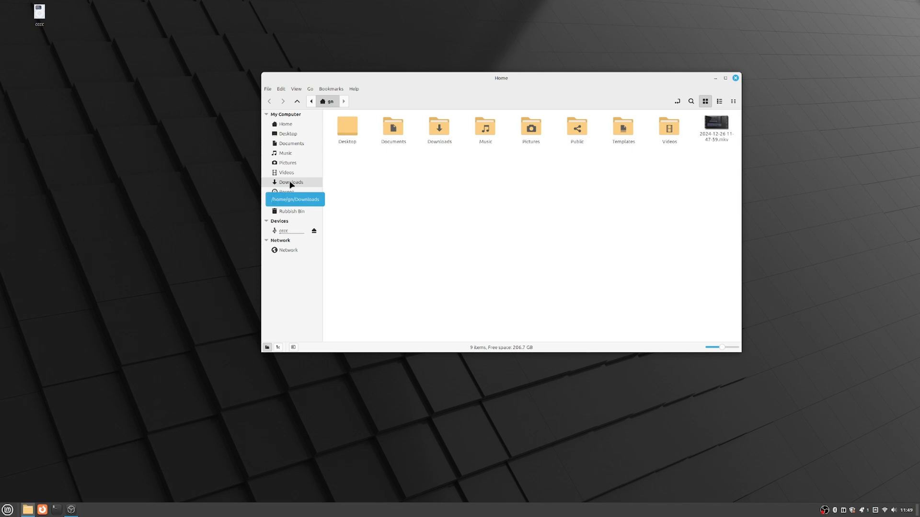
{"action": "left_click", "coordinate": [291, 182]}
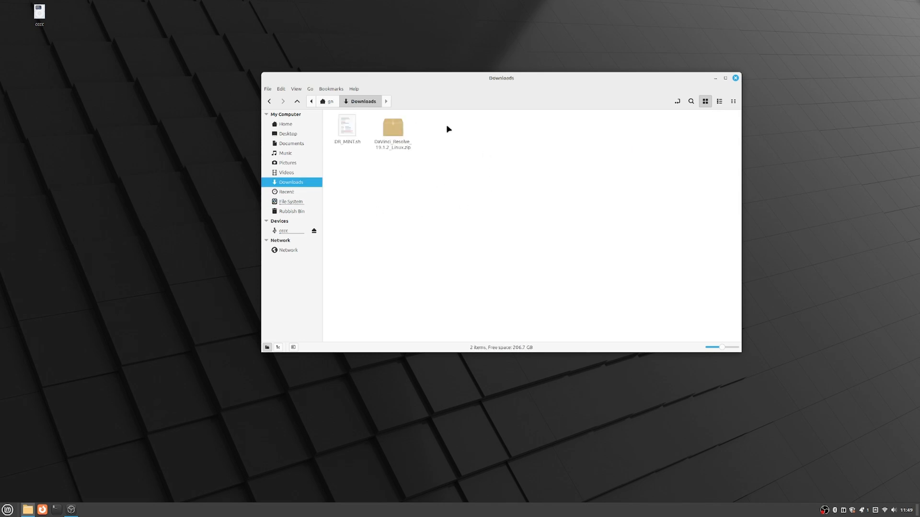
{"action": "mouse_move", "coordinate": [426, 159]}
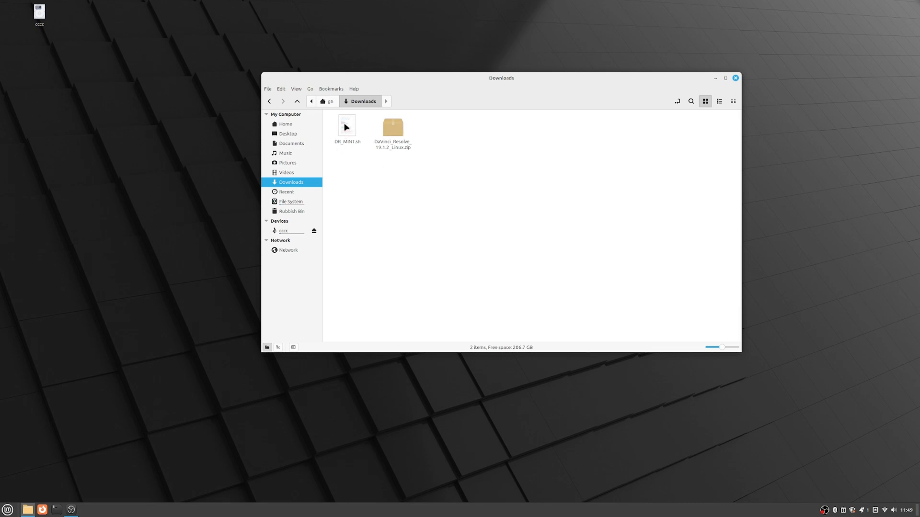
{"action": "mouse_move", "coordinate": [332, 139]}
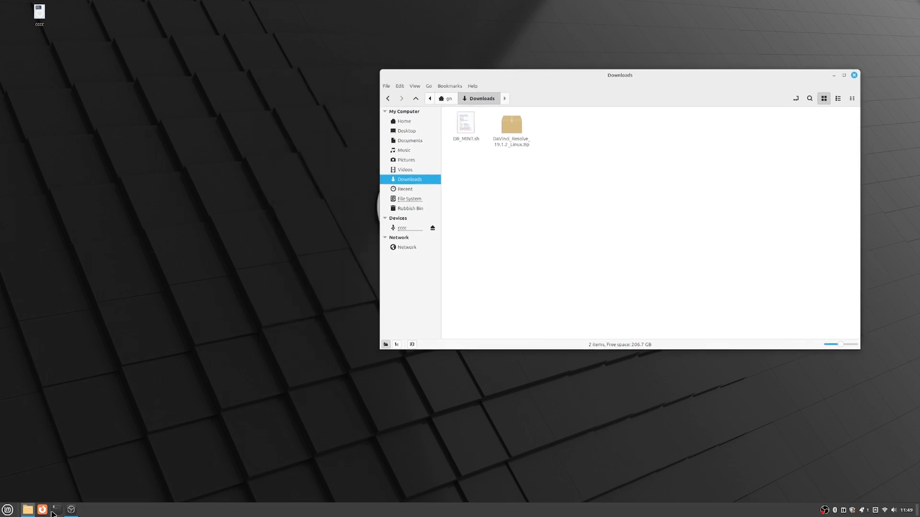
Open a terminal and run 'chmod +x' on DR_MINT.sh.
{"action": "left_click", "coordinate": [55, 510]}
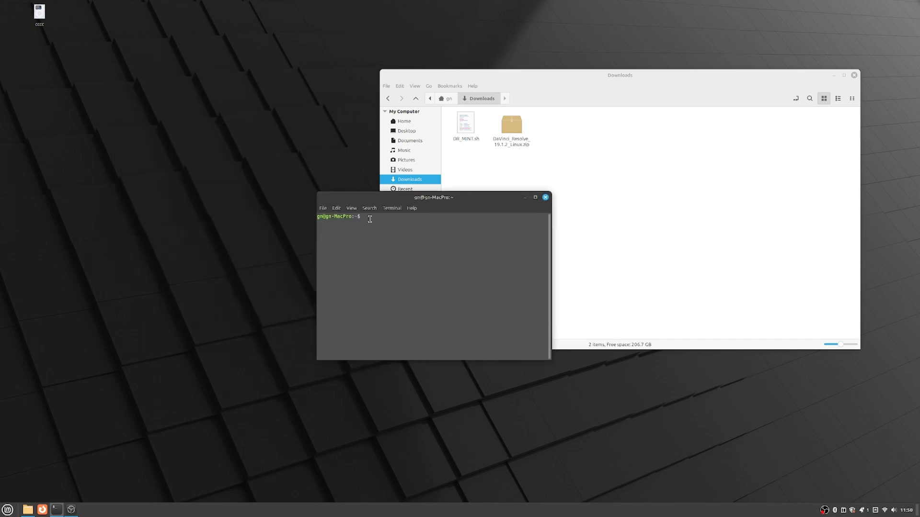
{"action": "type", "text": "chmod"}
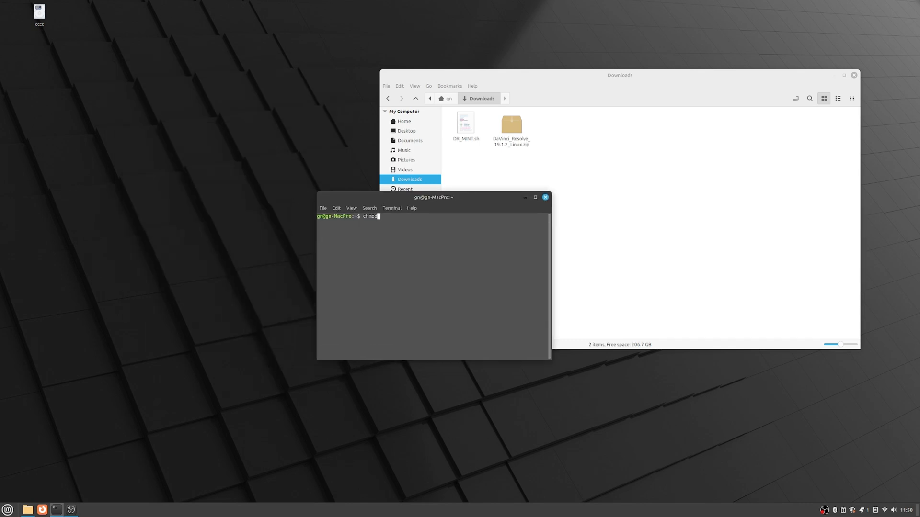
{"action": "type", "text": "+x"}
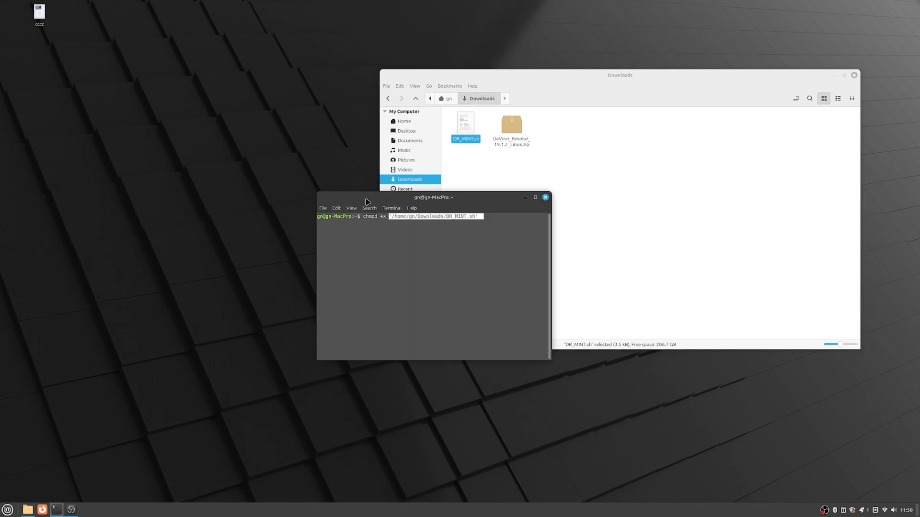
{"action": "mouse_move", "coordinate": [484, 216]}
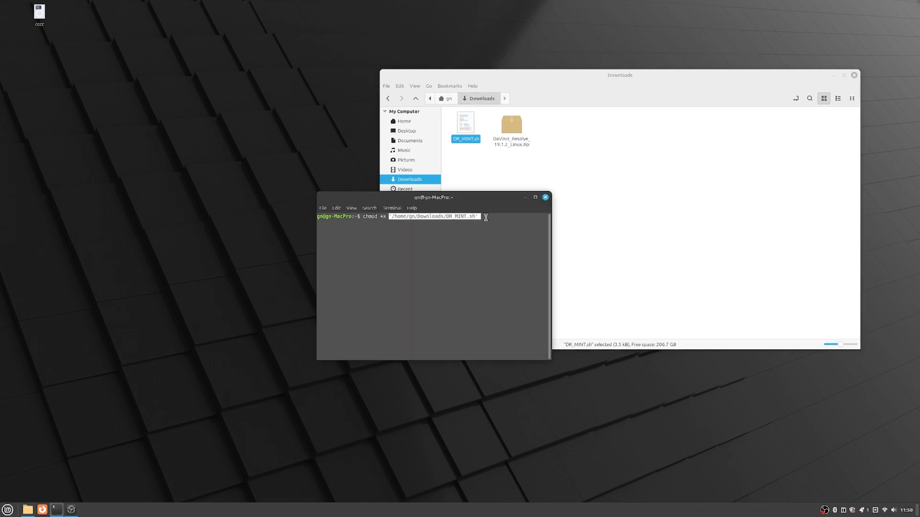
{"action": "key", "text": "Return"}
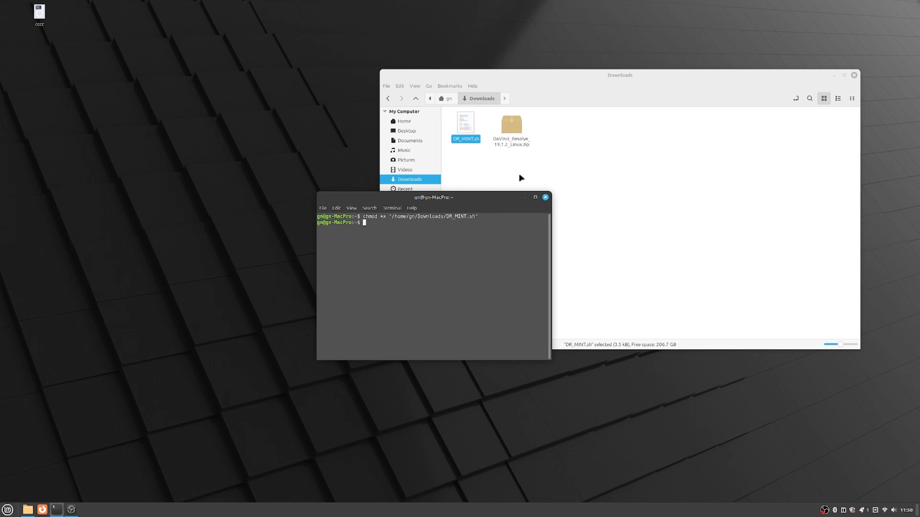
{"action": "mouse_move", "coordinate": [470, 157]}
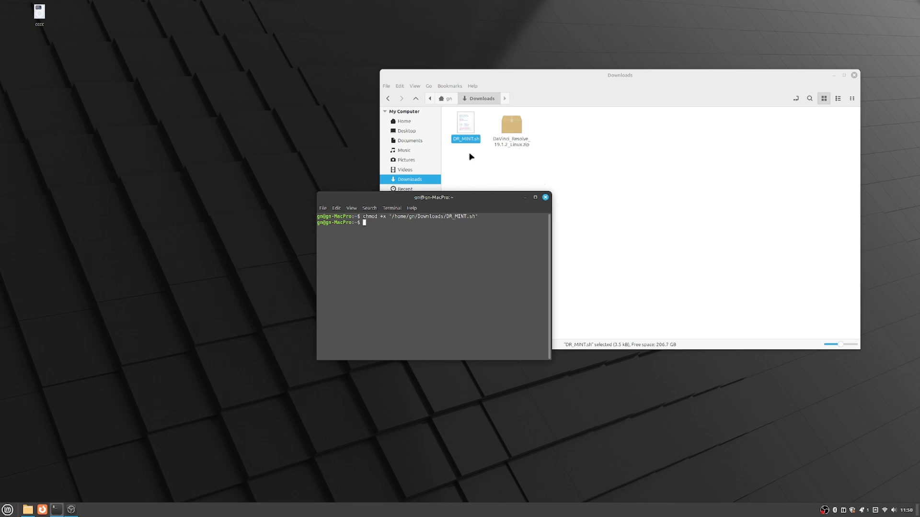
{"action": "mouse_move", "coordinate": [478, 259]}
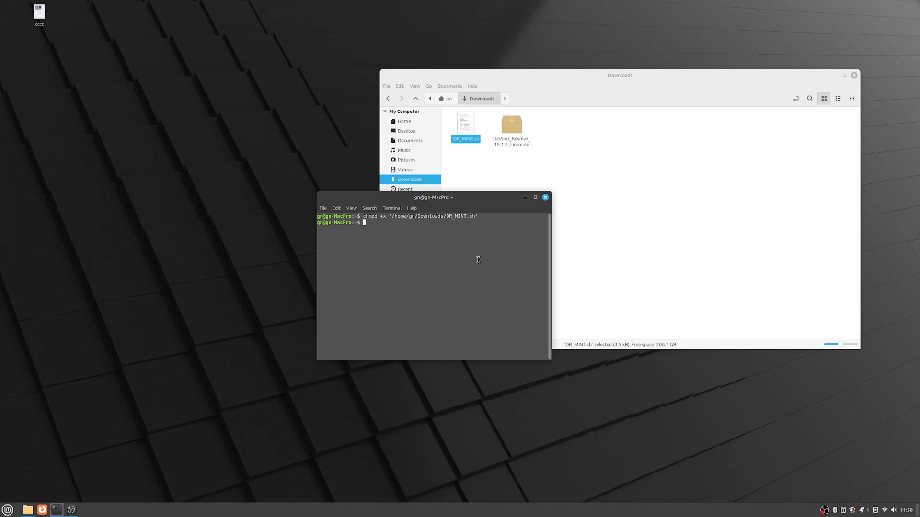
Change into the Downloads folder with 'cd Downloads'.
{"action": "type", "text": "cd D"}
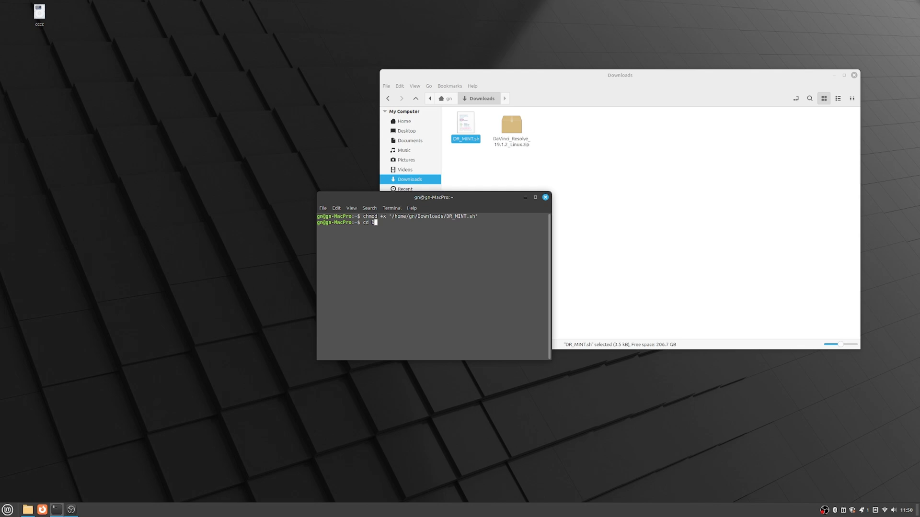
{"action": "type", "text": "ownloads"}
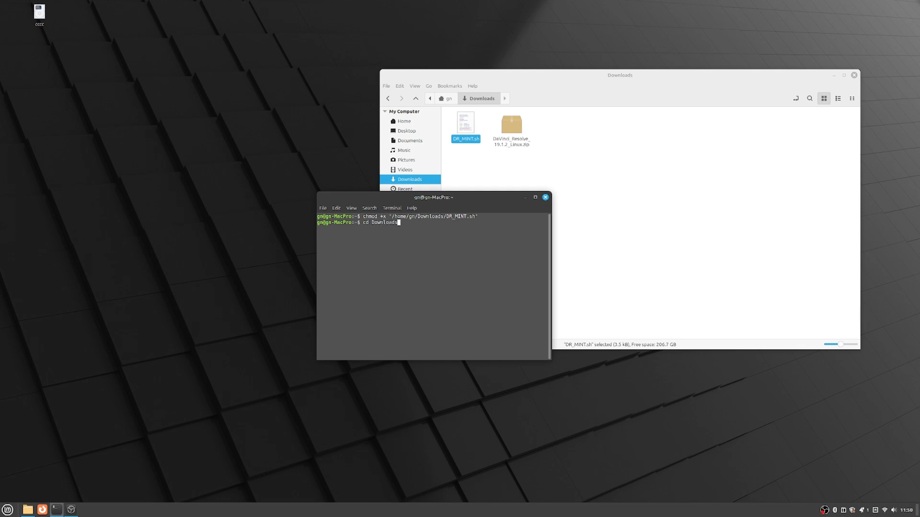
{"action": "key", "text": "Return"}
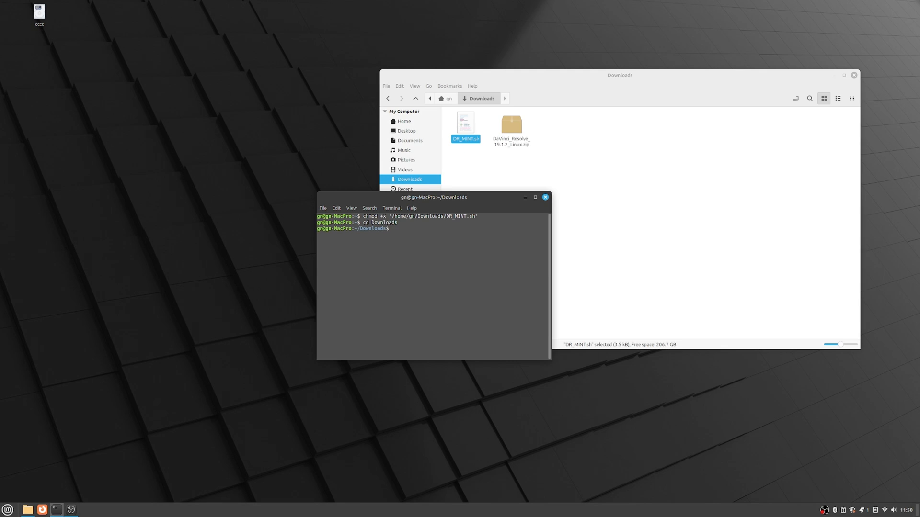
Try running 'sudo./DR_MINT.sh', which fails with 'No such file or directory'.
{"action": "type", "text": "sudo"}
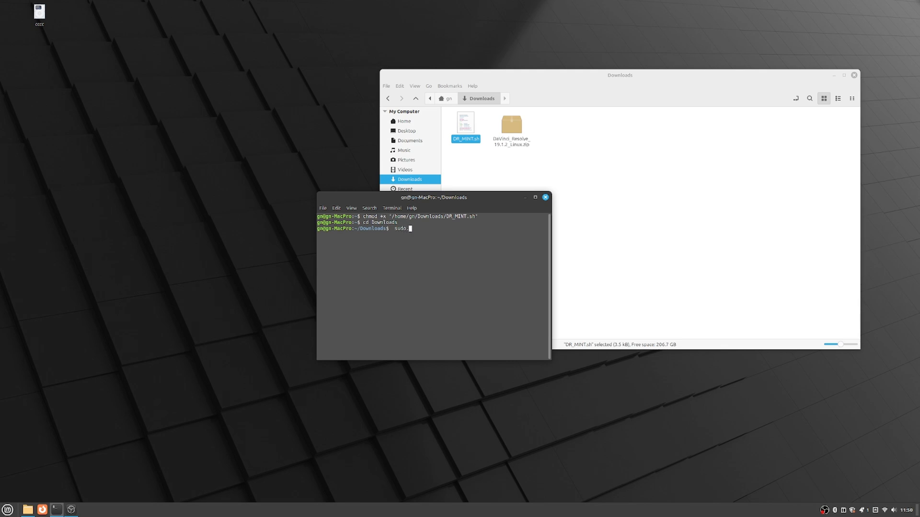
{"action": "type", "text": "./"}
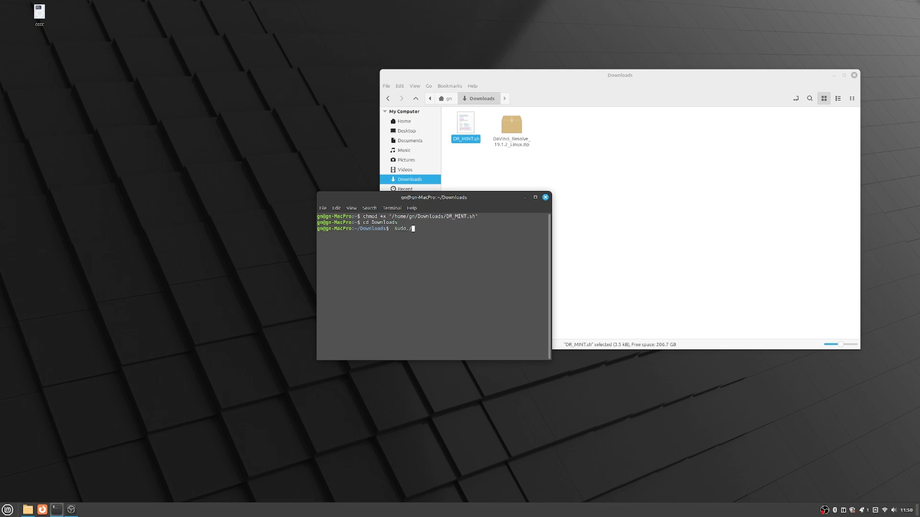
{"action": "type", "text": "DR_"}
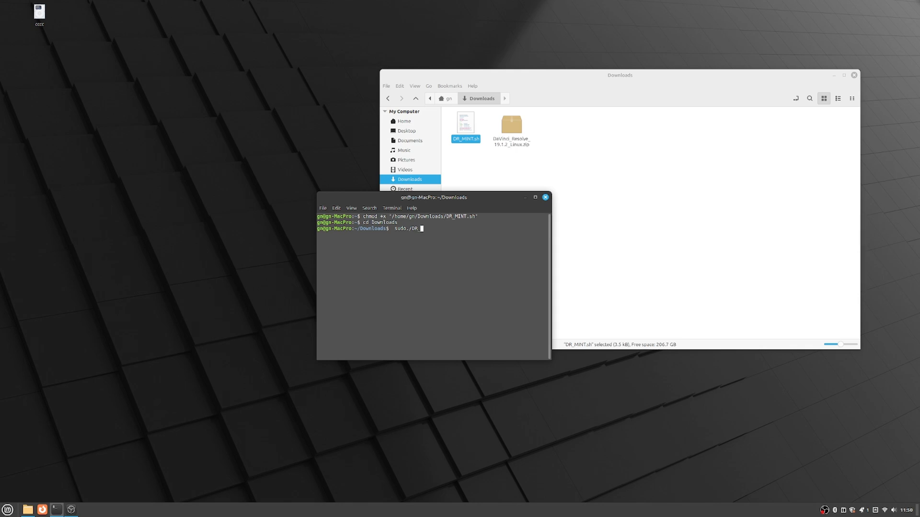
{"action": "type", "text": "MINT"}
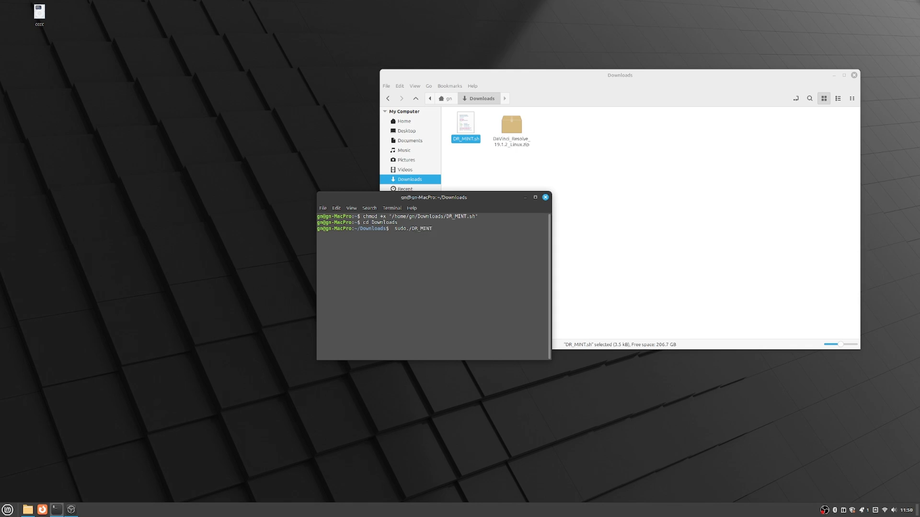
{"action": "type", "text": ".sh"}
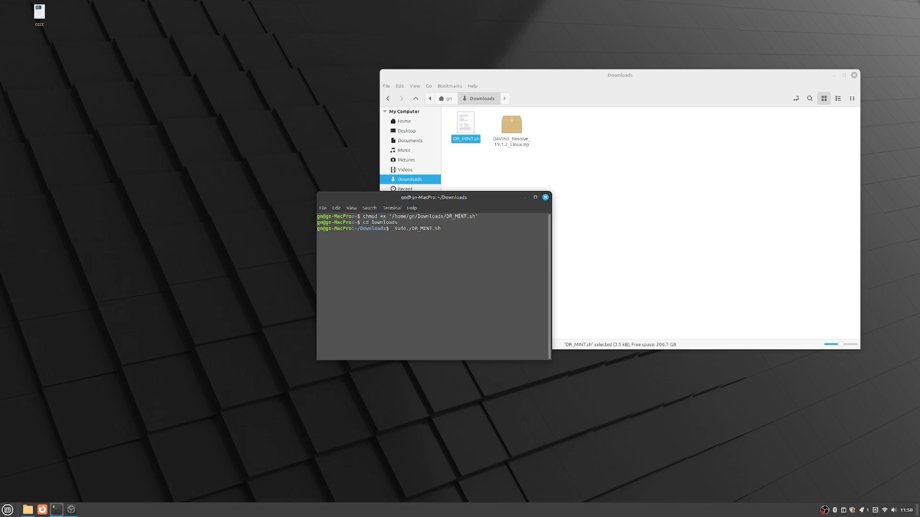
{"action": "key", "text": "Return"}
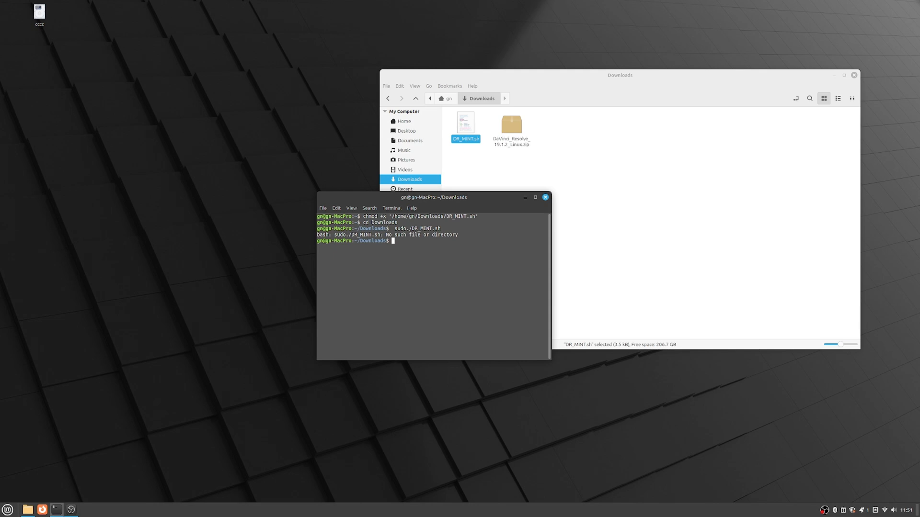
Retry 'sudo ./ DR_MINT.sh' and enter the sudo password; it fails with command not found.
{"action": "type", "text": "sudo"}
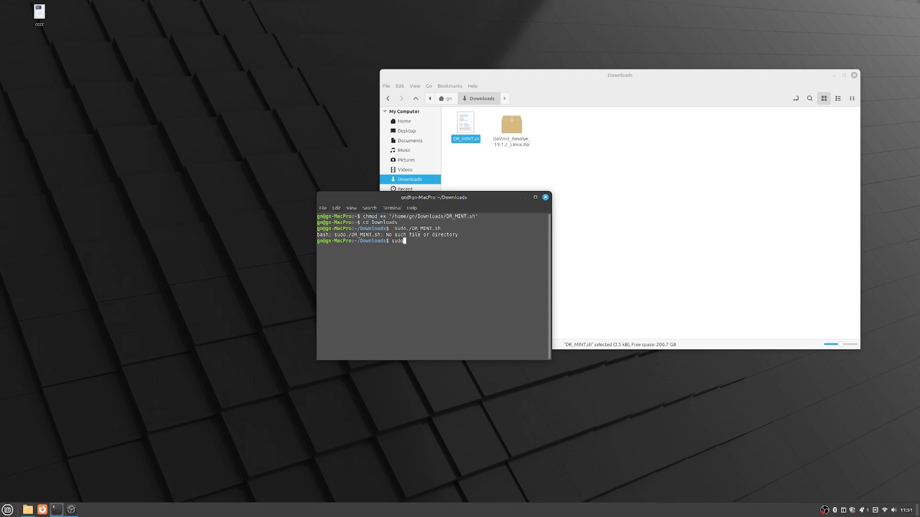
{"action": "type", "text": "./"}
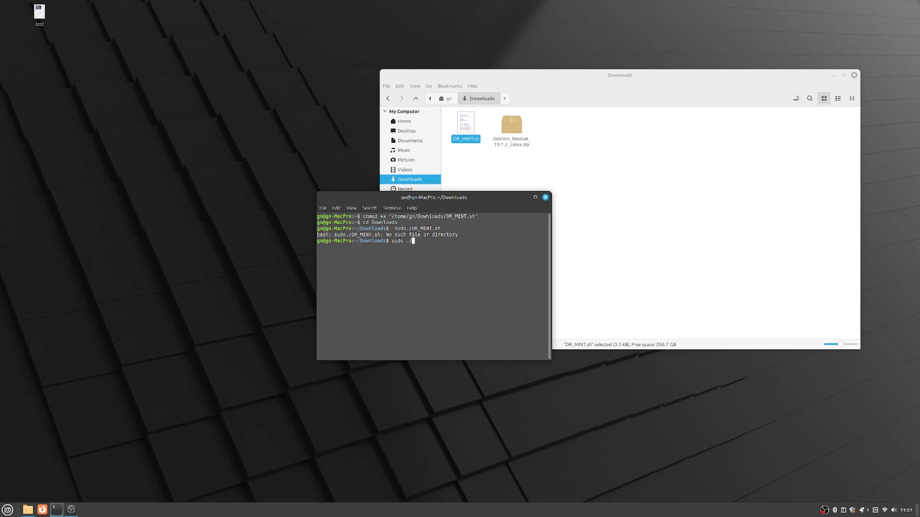
{"action": "type", "text": "DR_MINT.sh"}
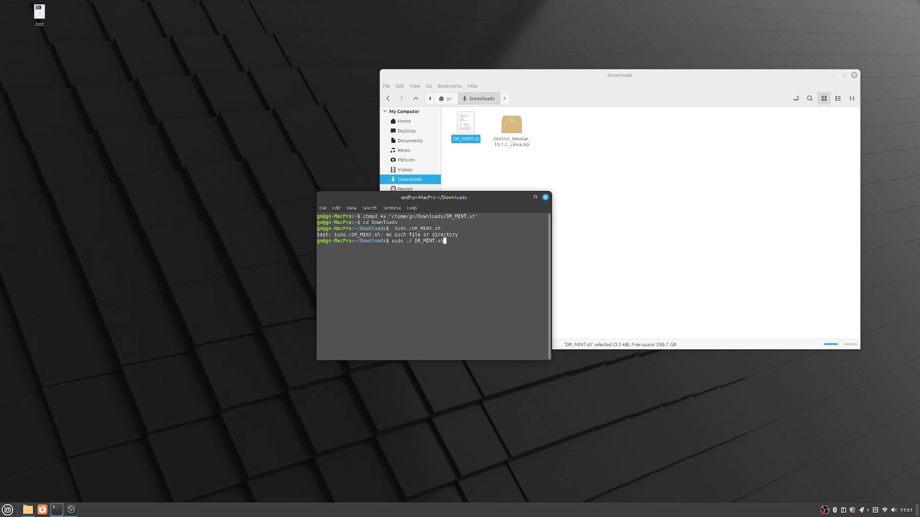
{"action": "key", "text": "Return"}
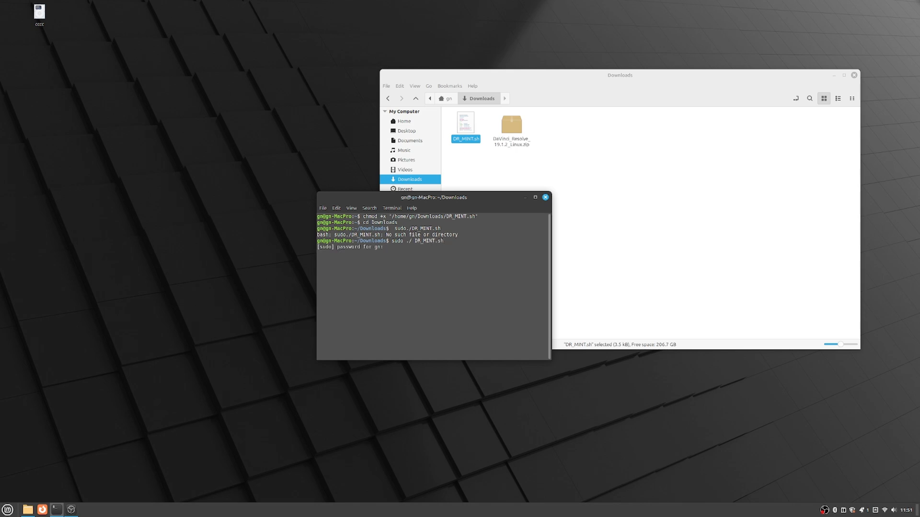
{"action": "type", "text": "****"}
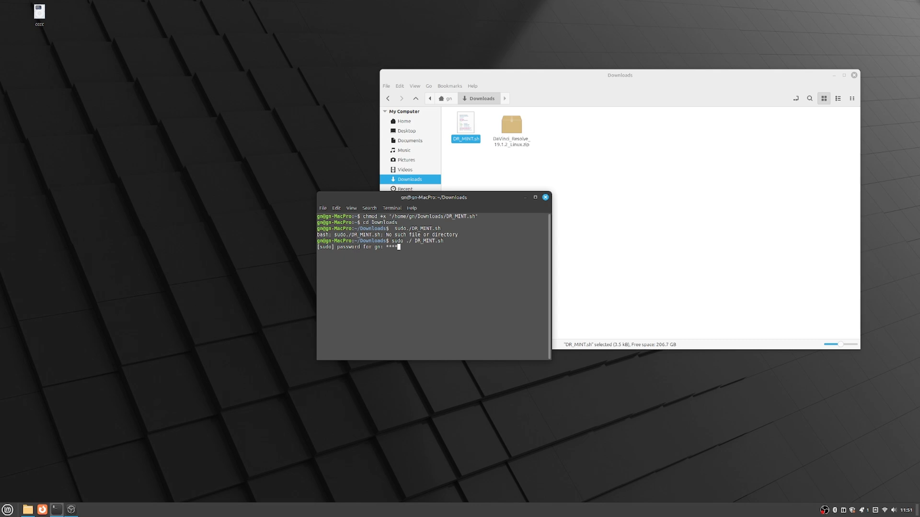
{"action": "key", "text": "Return"}
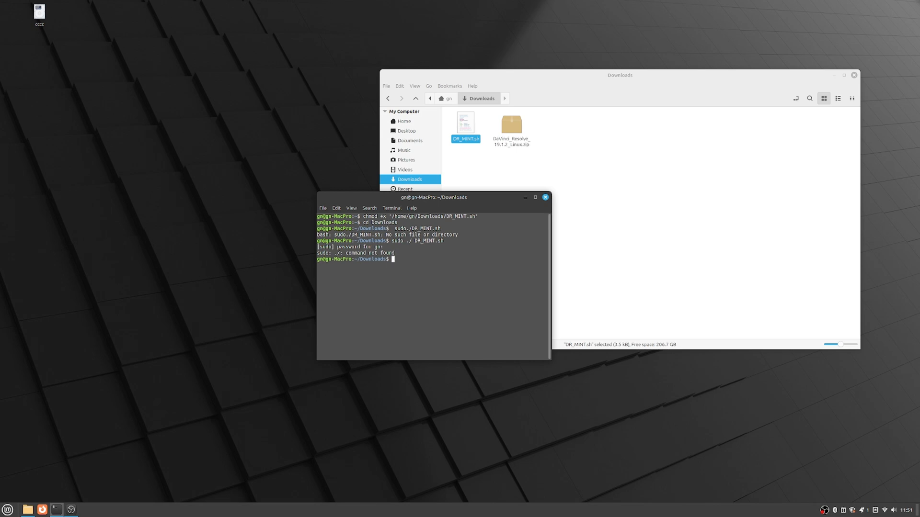
Run the corrected 'sudo ./DR_MINT.sh' to open the DaVinci Resolve 19.1.2 installer.
{"action": "type", "text": "sudo"}
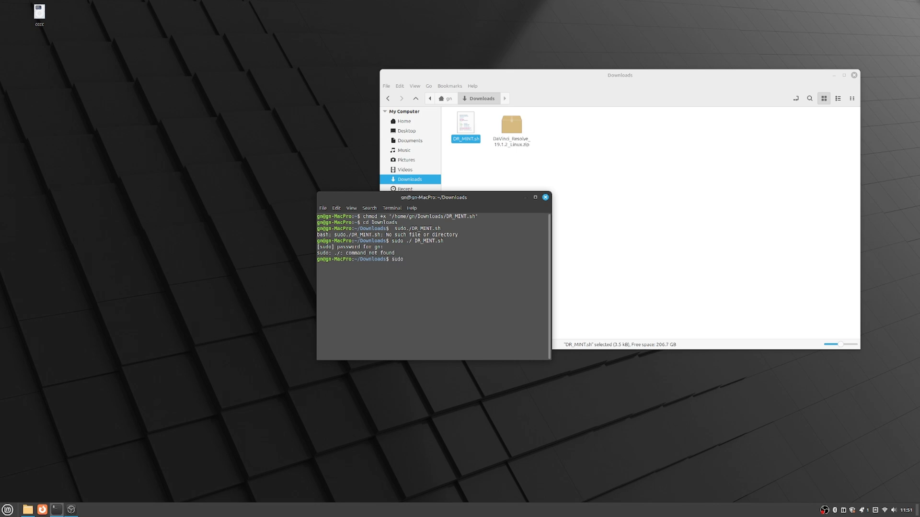
{"action": "type", "text": "."}
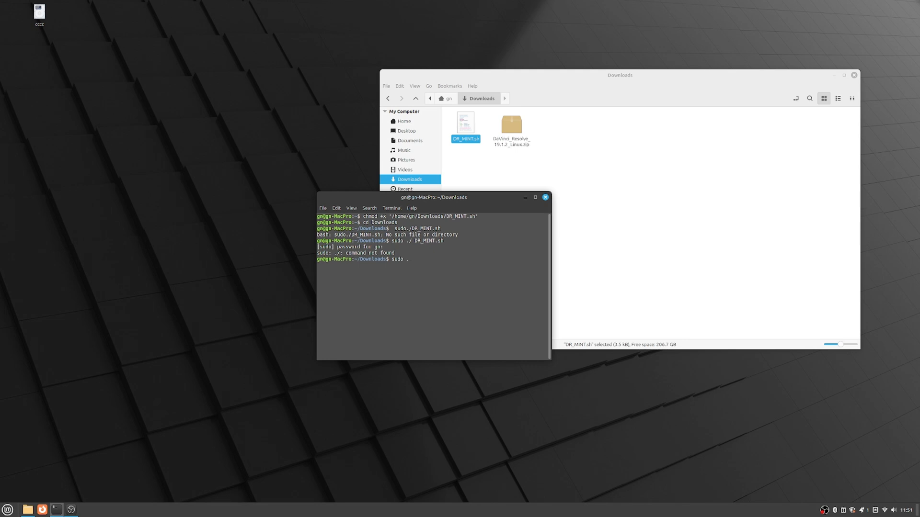
{"action": "type", "text": "/DR_MINT"}
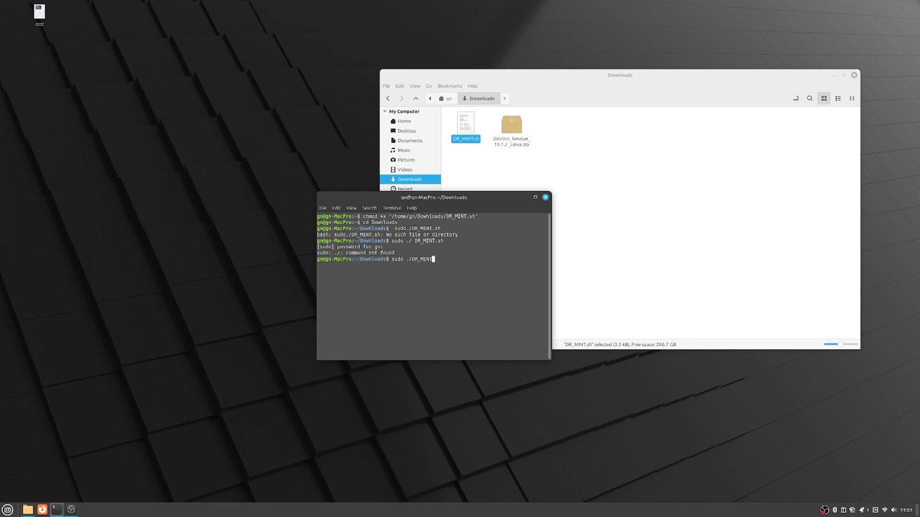
{"action": "type", "text": ".sh"}
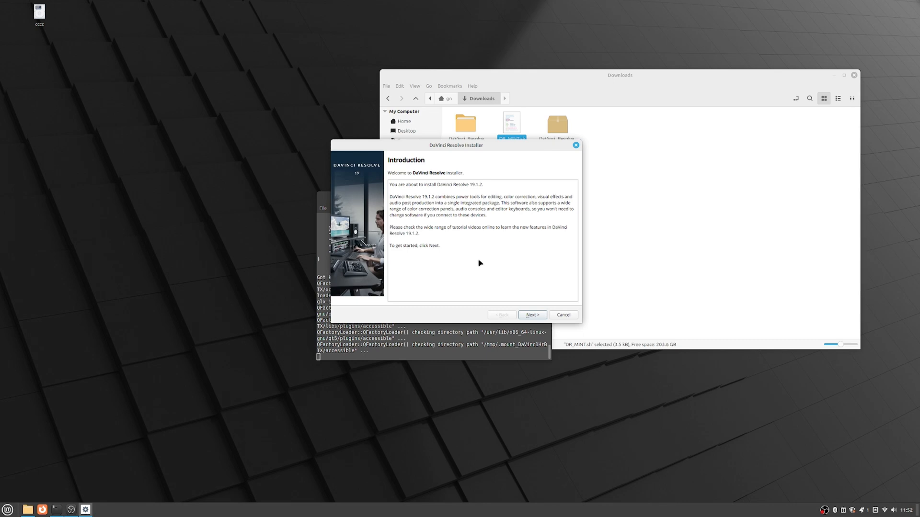
{"action": "mouse_move", "coordinate": [533, 316]}
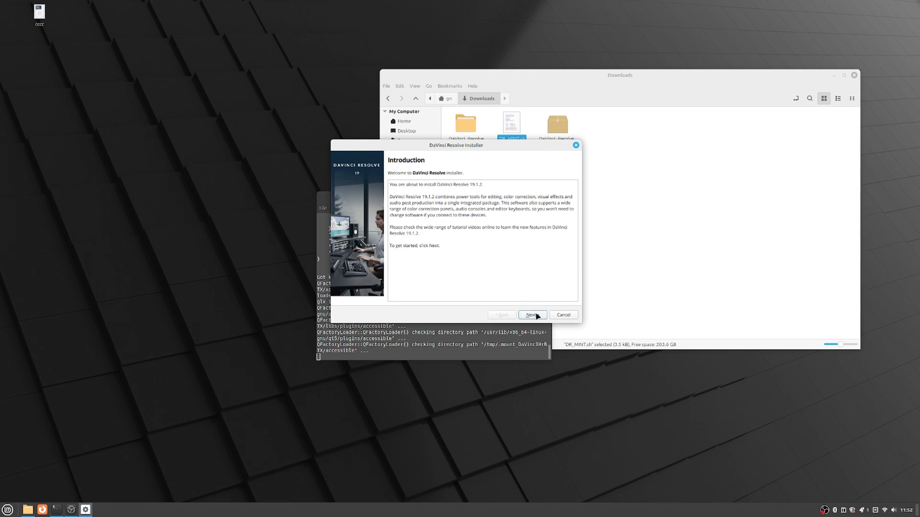
Pass the Introduction page and agree to the license terms.
{"action": "left_click", "coordinate": [531, 315]}
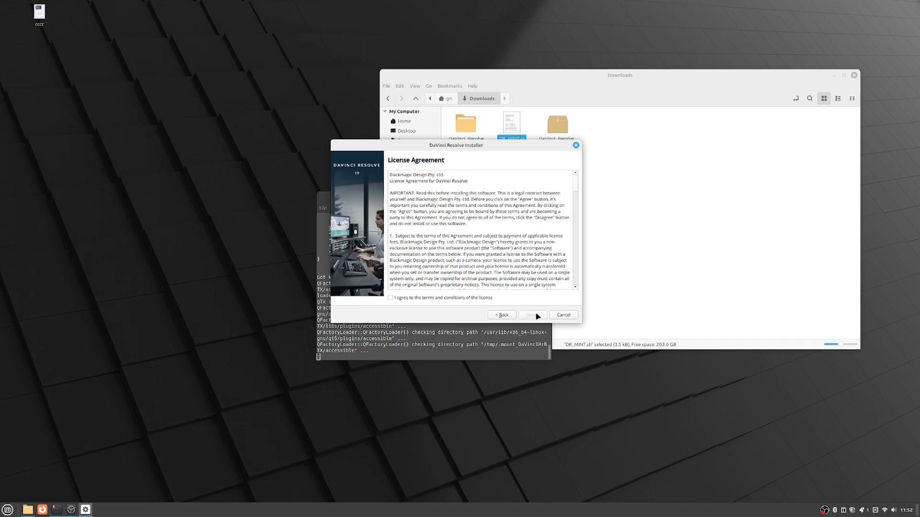
{"action": "left_click", "coordinate": [391, 298]}
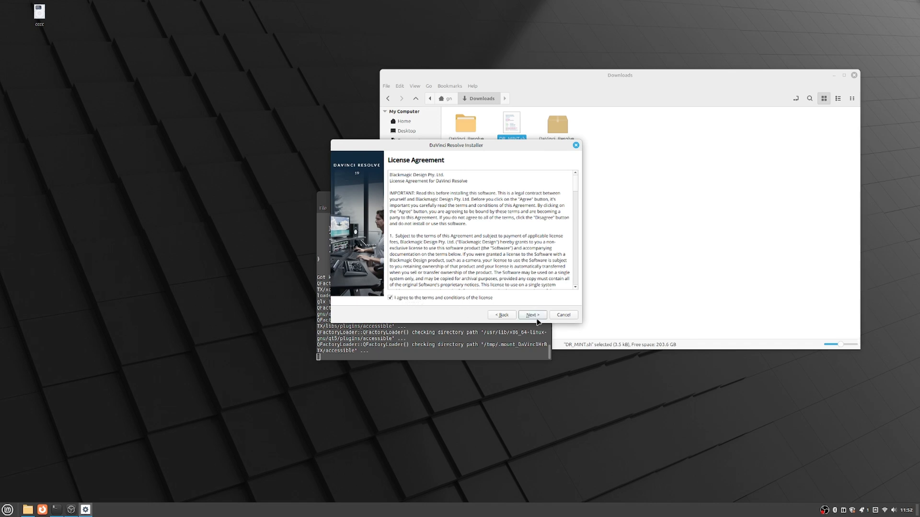
{"action": "left_click", "coordinate": [531, 315]}
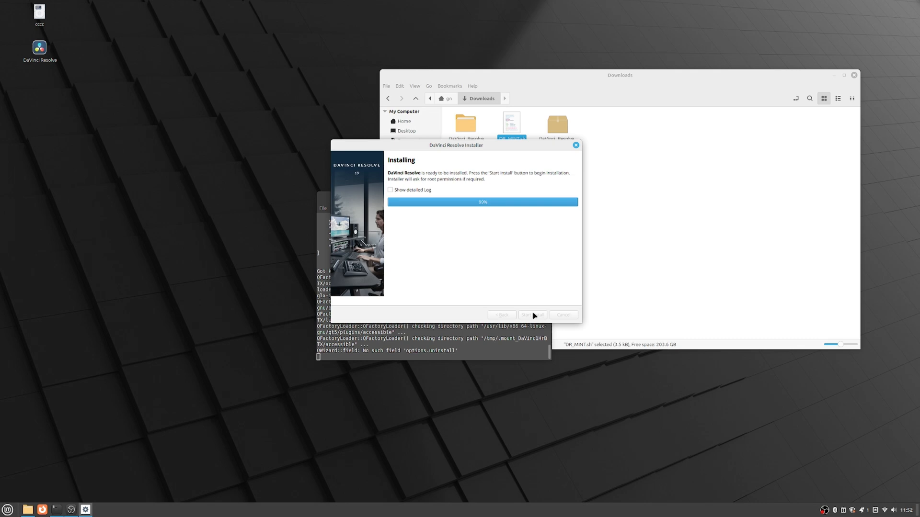
{"action": "mouse_move", "coordinate": [546, 274]}
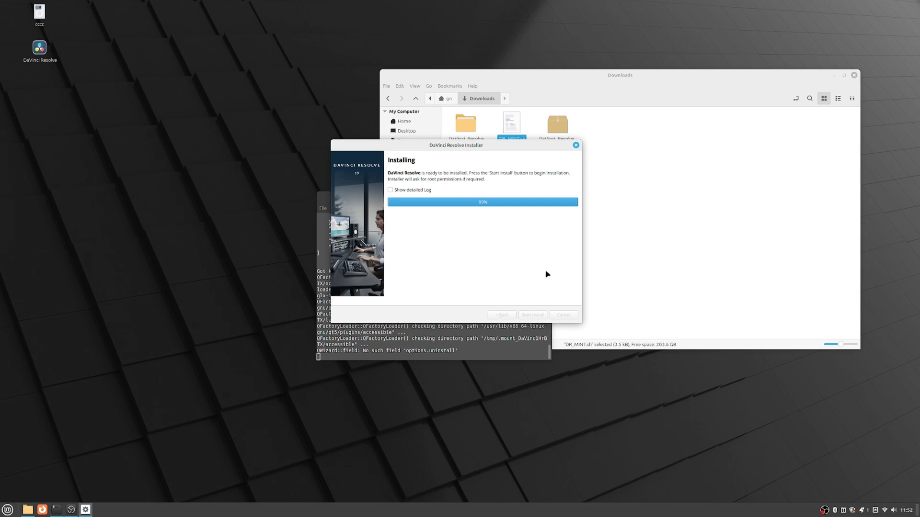
{"action": "mouse_move", "coordinate": [459, 222]}
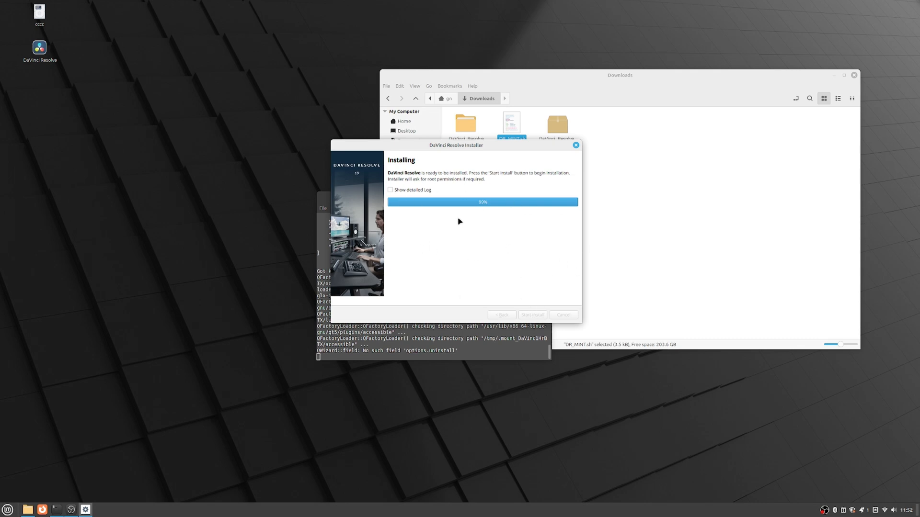
{"action": "mouse_move", "coordinate": [475, 162]}
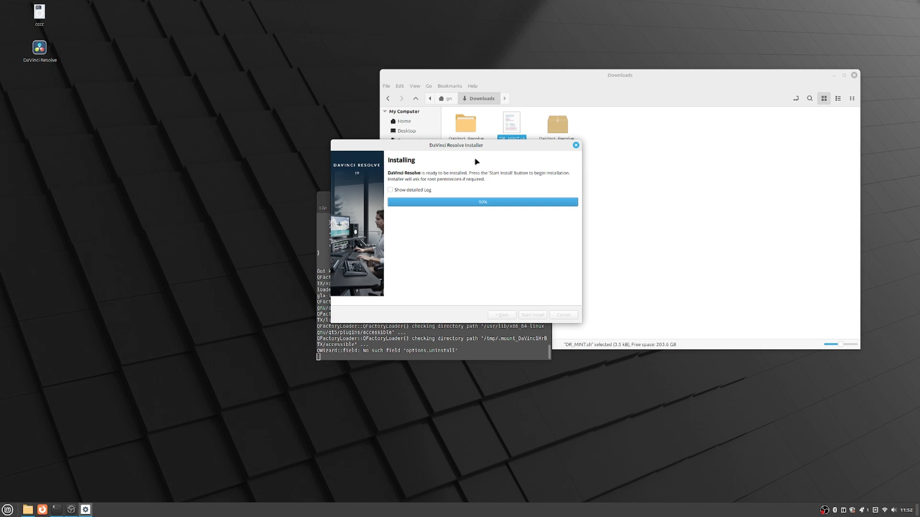
{"action": "mouse_move", "coordinate": [493, 149]}
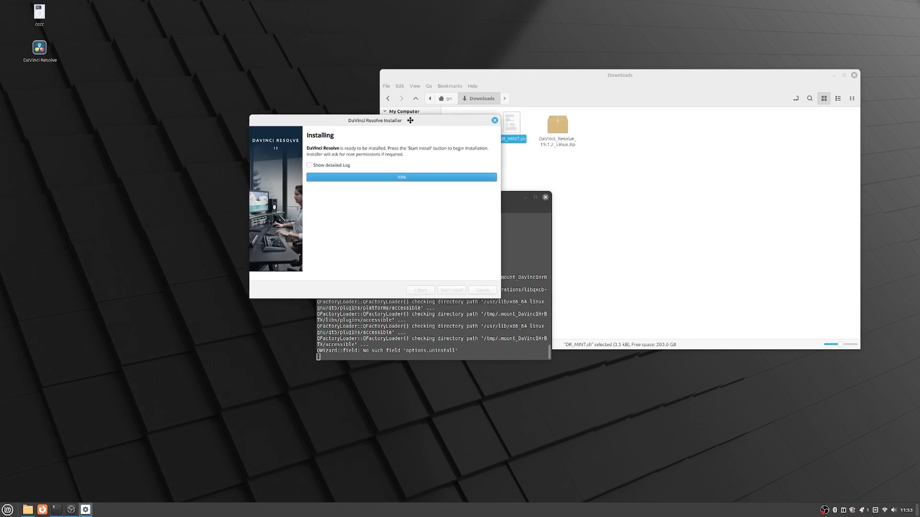
{"action": "mouse_move", "coordinate": [413, 209]}
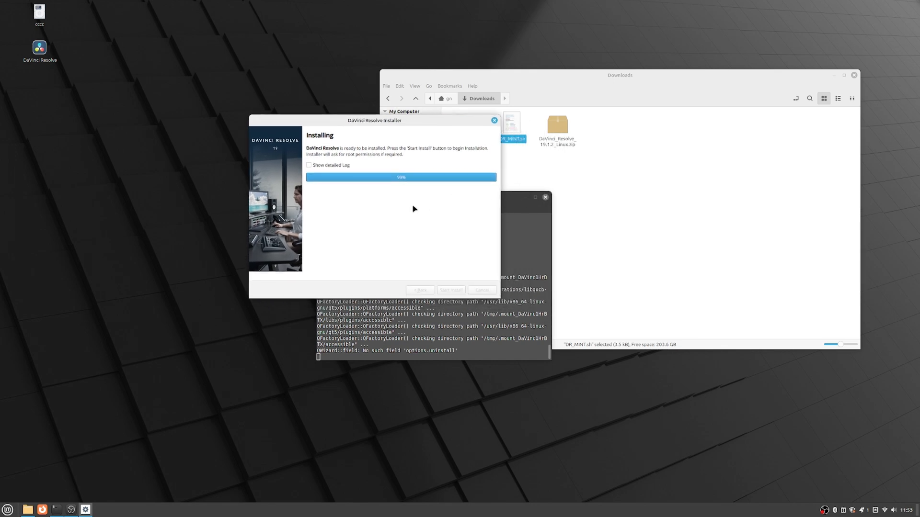
{"action": "mouse_move", "coordinate": [398, 199]}
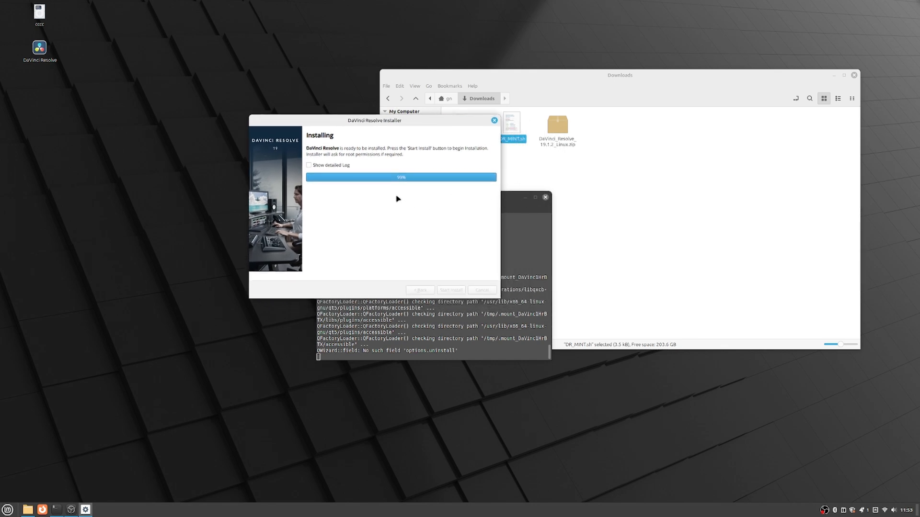
{"action": "mouse_move", "coordinate": [423, 194]}
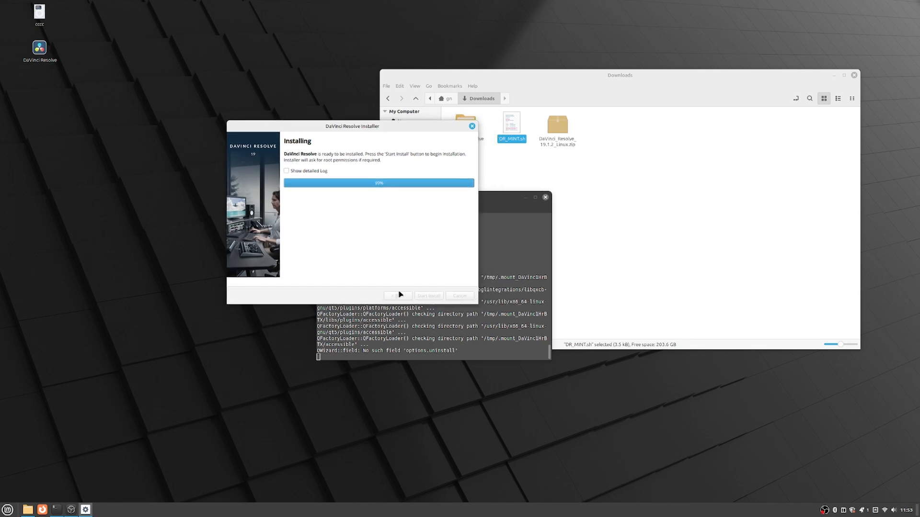
{"action": "mouse_move", "coordinate": [426, 261]}
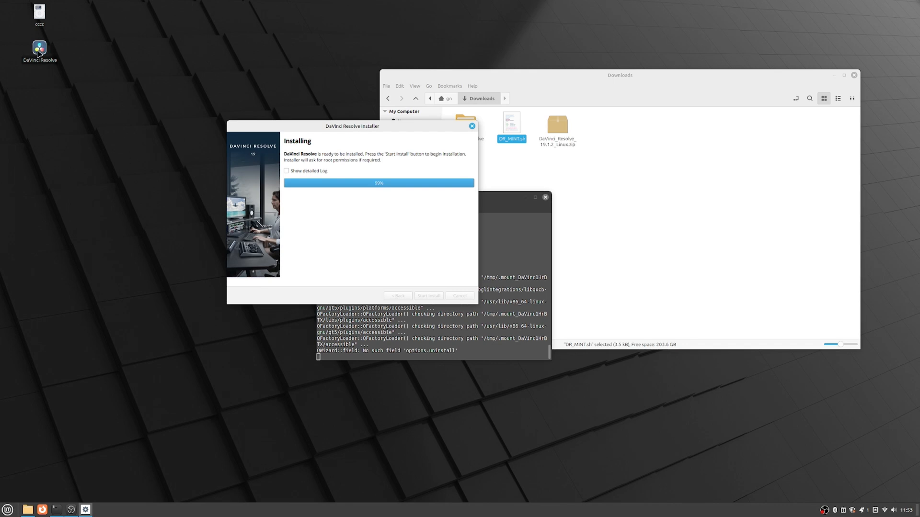
{"action": "mouse_move", "coordinate": [431, 277]}
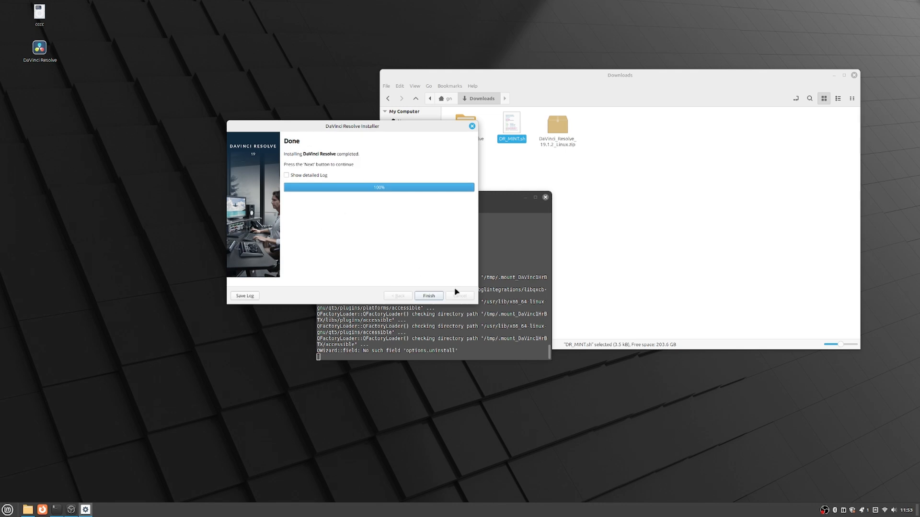
Finish the installer and launch DaVinci Resolve from its desktop icon.
{"action": "left_click", "coordinate": [429, 295]}
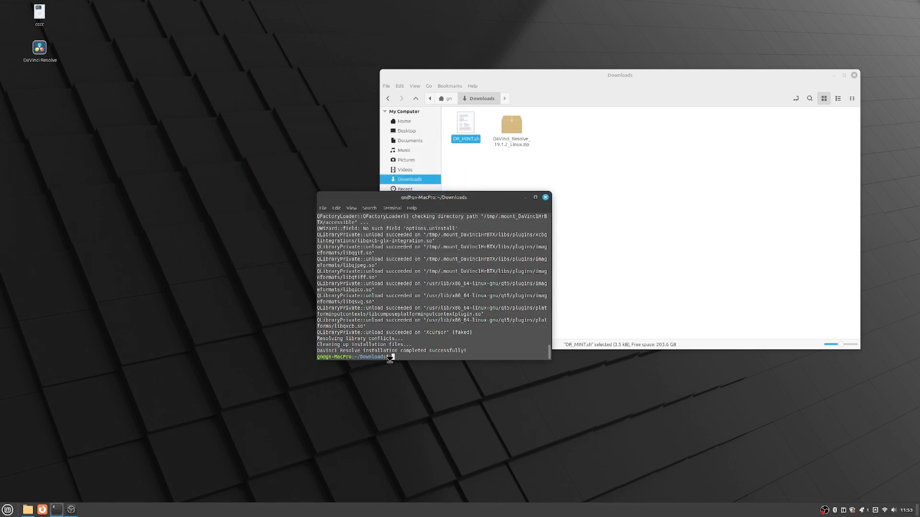
{"action": "mouse_move", "coordinate": [473, 353]}
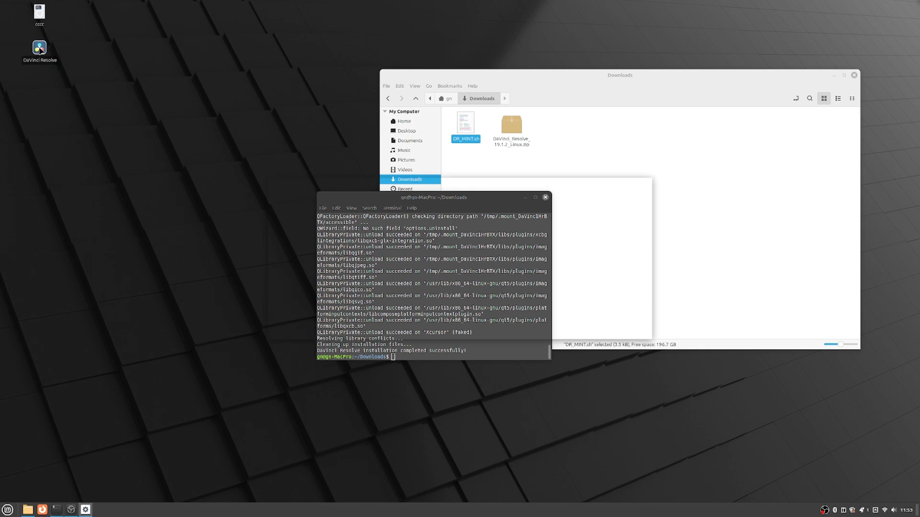
{"action": "double_click", "coordinate": [39, 47]}
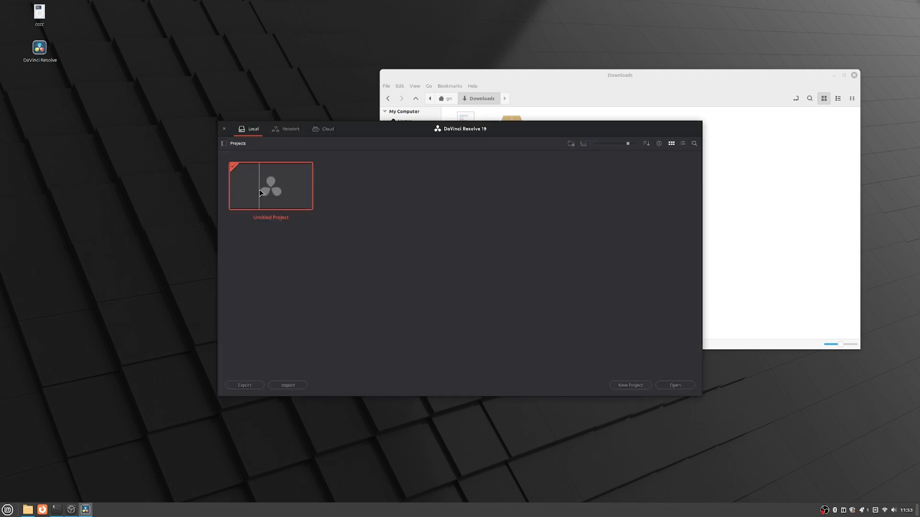
Open Untitled Project and visit the Media, Edit, Fusion, Fairlight and Deliver pages.
{"action": "double_click", "coordinate": [271, 186]}
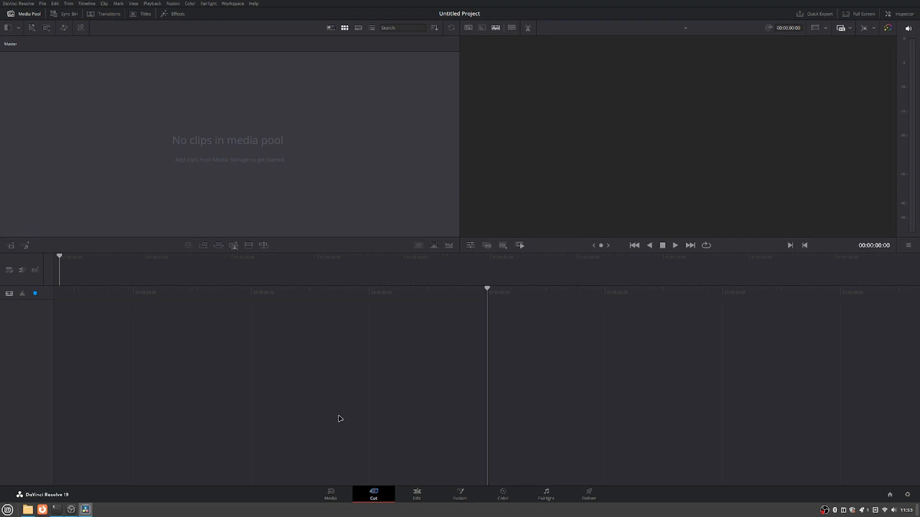
{"action": "left_click", "coordinate": [329, 494]}
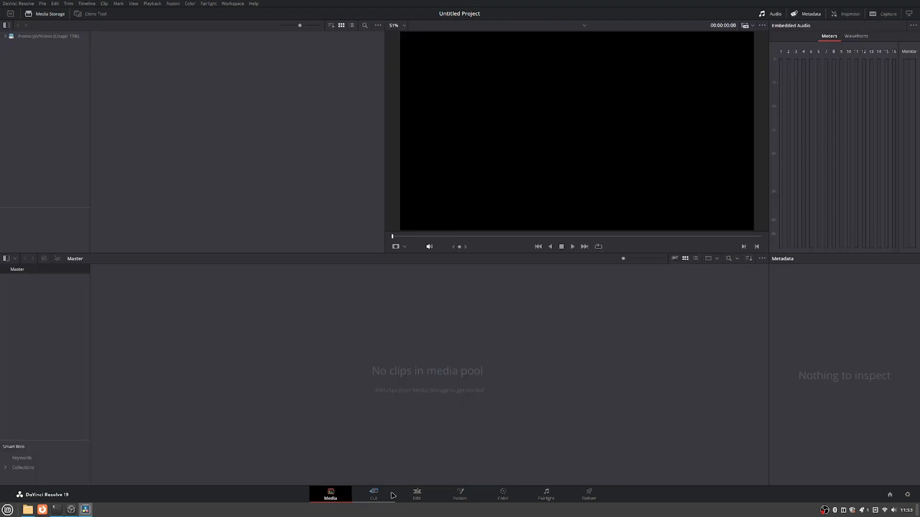
{"action": "left_click", "coordinate": [416, 495]}
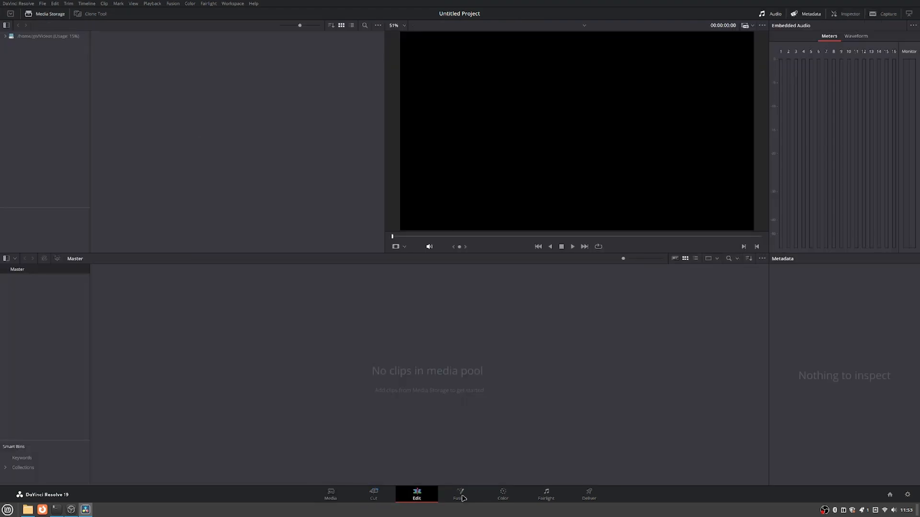
{"action": "left_click", "coordinate": [459, 495]}
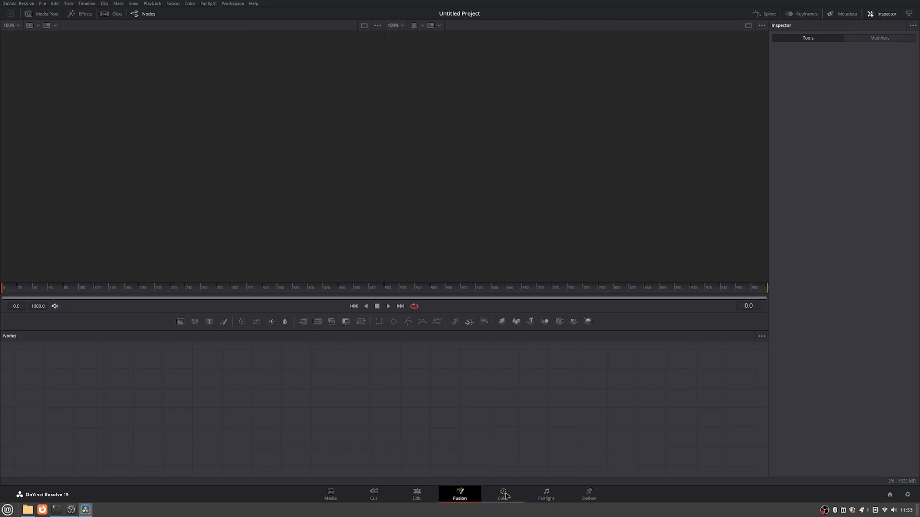
{"action": "left_click", "coordinate": [544, 495]}
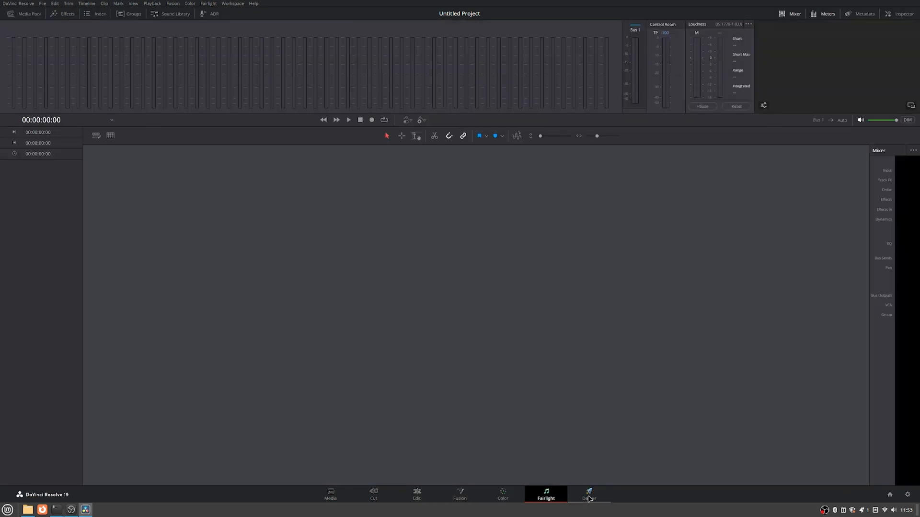
{"action": "left_click", "coordinate": [588, 494]}
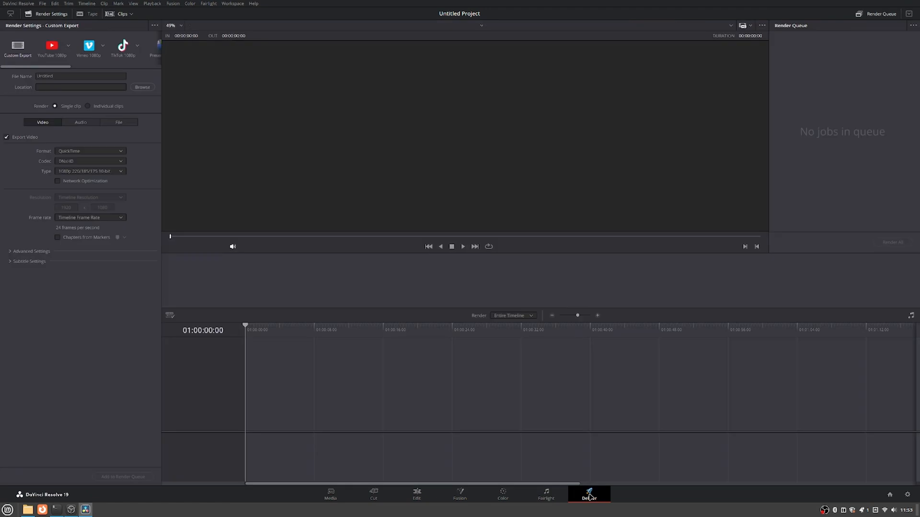
{"action": "mouse_move", "coordinate": [123, 153]}
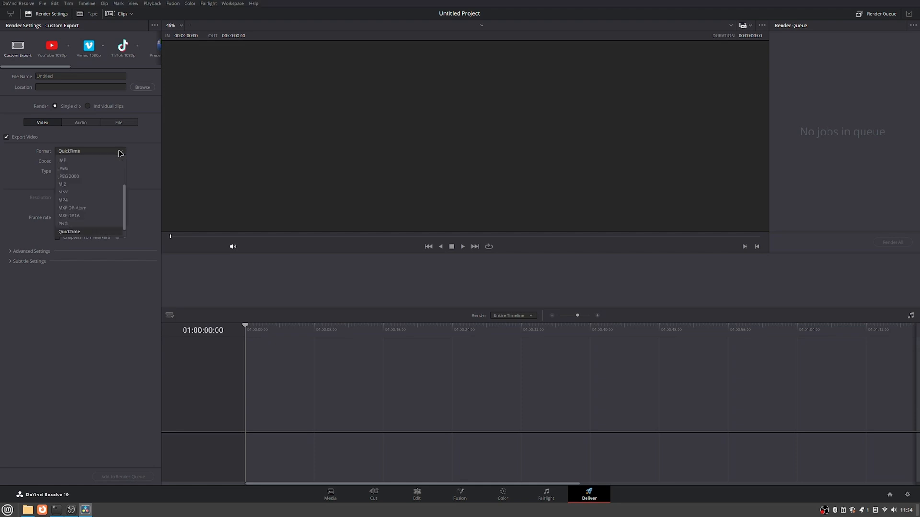
Choose MP4 in the render Format dropdown, giving the AV1 NVIDIA codec.
{"action": "left_click", "coordinate": [62, 200]}
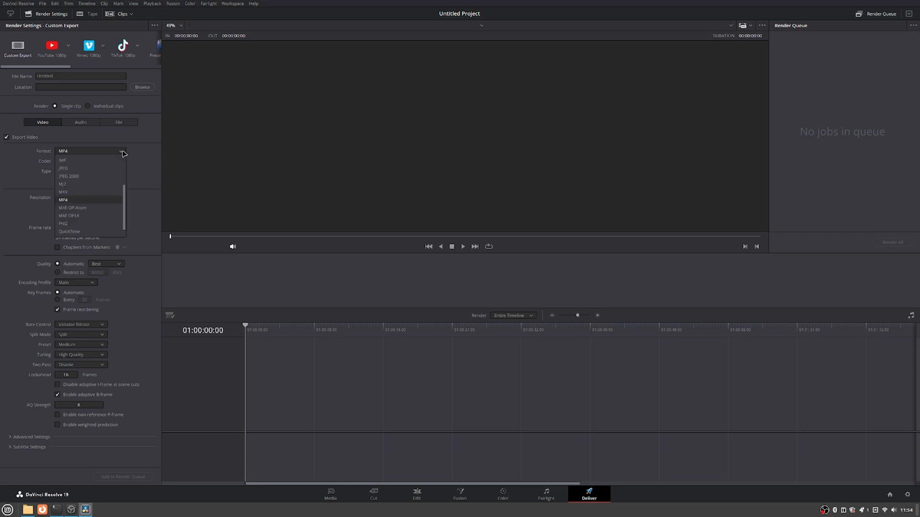
{"action": "left_click", "coordinate": [63, 200]}
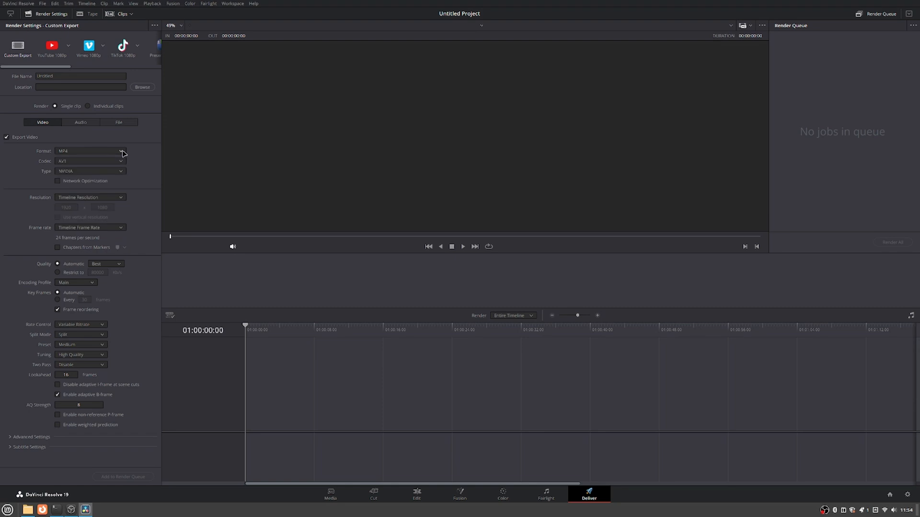
{"action": "mouse_move", "coordinate": [201, 176]}
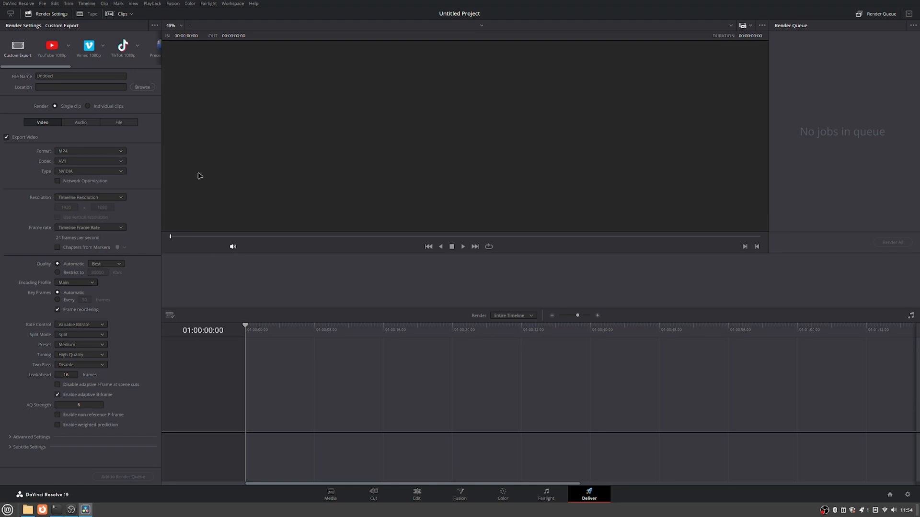
{"action": "mouse_move", "coordinate": [170, 200]}
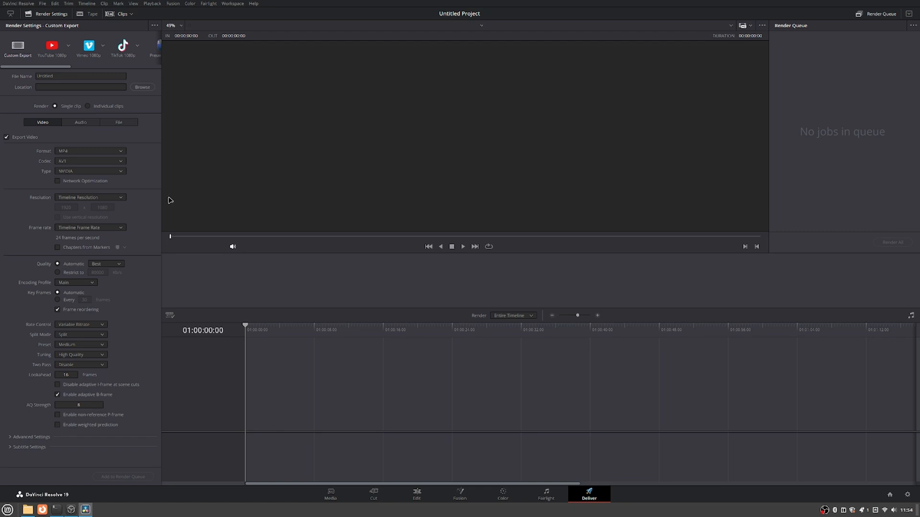
{"action": "mouse_move", "coordinate": [125, 164]}
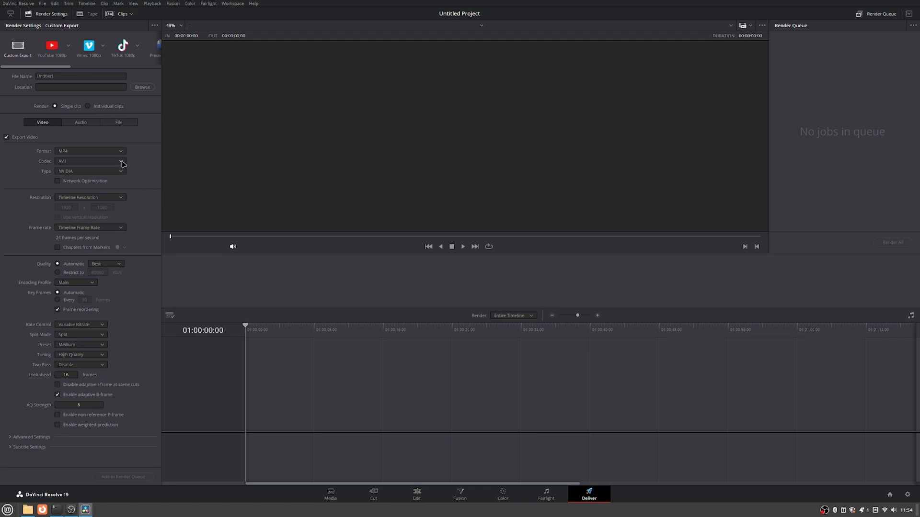
{"action": "mouse_move", "coordinate": [144, 180]}
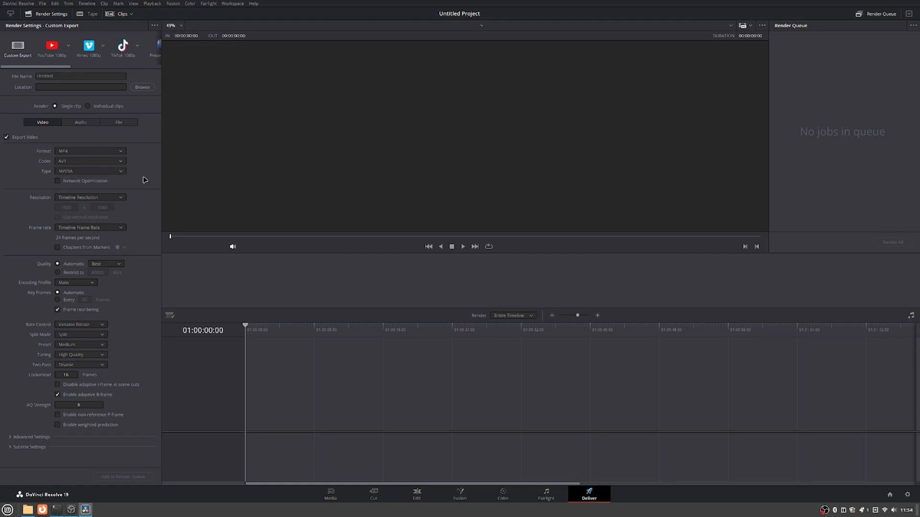
{"action": "mouse_move", "coordinate": [228, 211]}
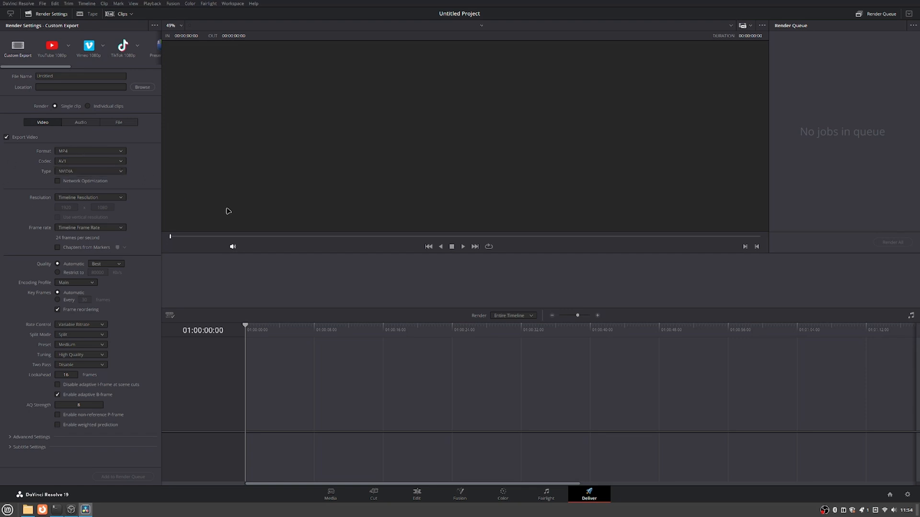
{"action": "mouse_move", "coordinate": [540, 252]}
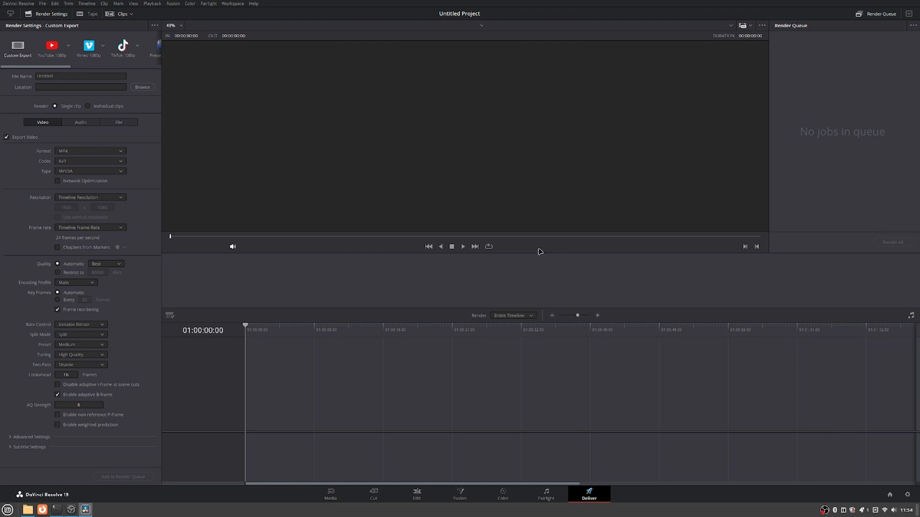
Open Preferences to the Memory and GPU page showing the NVIDIA GeForce RTX 4060.
{"action": "left_click", "coordinate": [18, 3]}
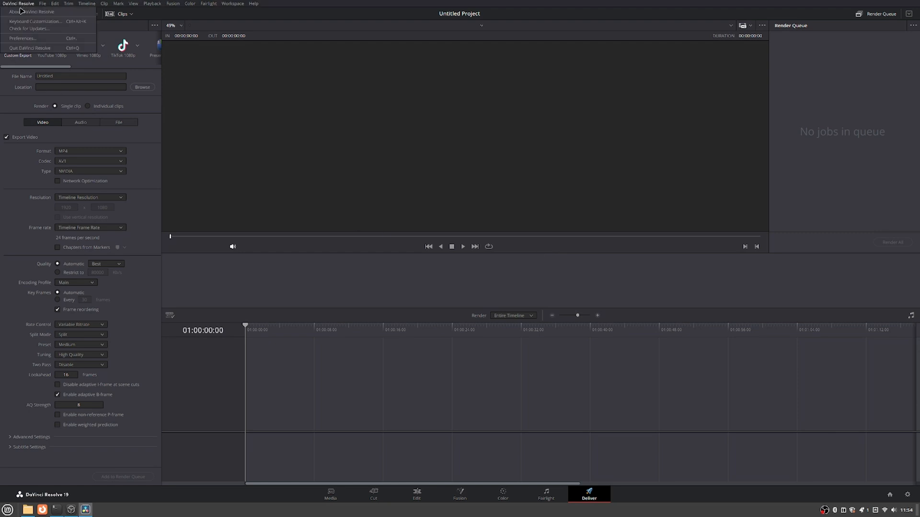
{"action": "left_click", "coordinate": [21, 38]}
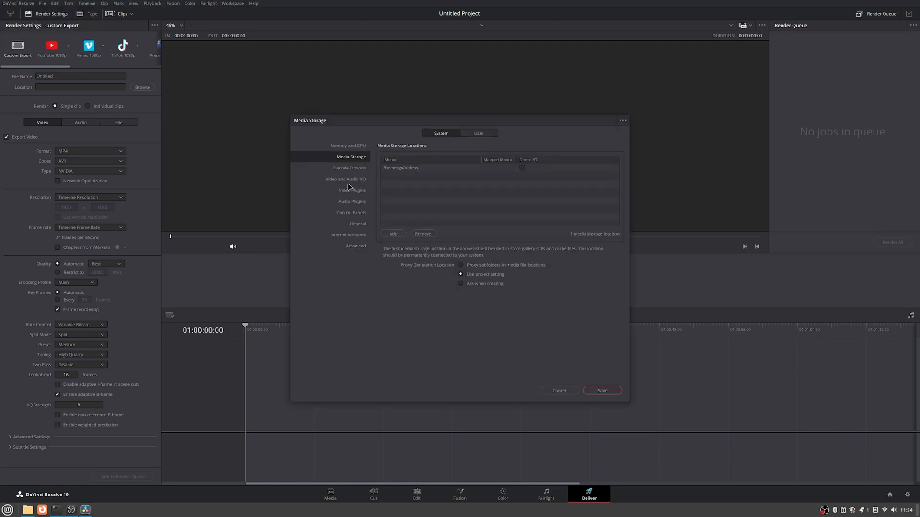
{"action": "left_click", "coordinate": [347, 145]}
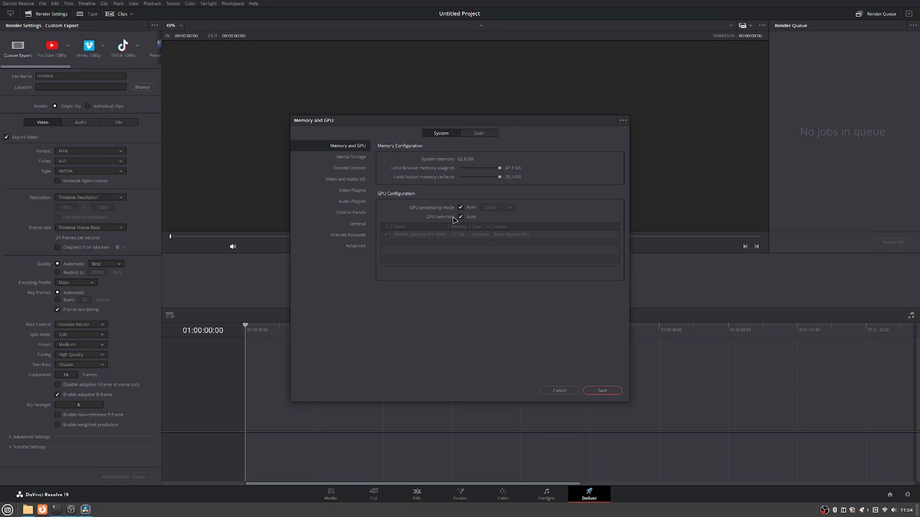
{"action": "mouse_move", "coordinate": [436, 229]}
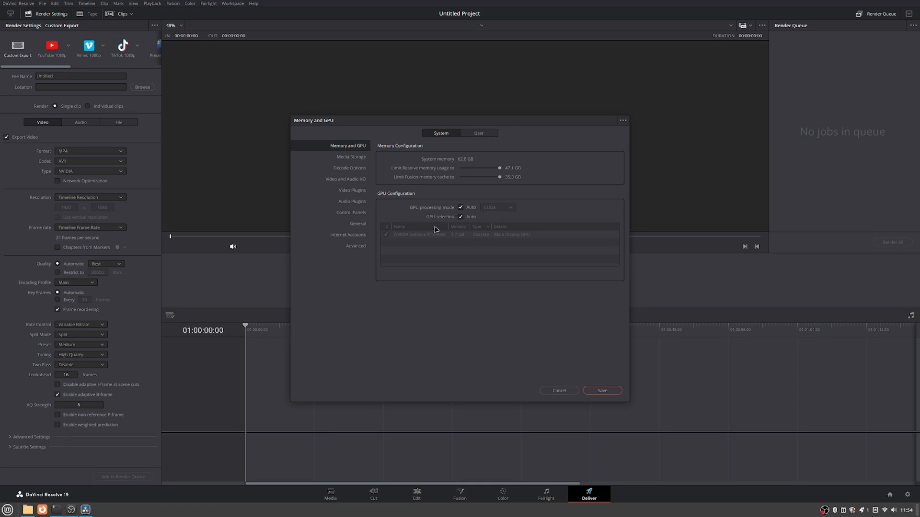
{"action": "mouse_move", "coordinate": [428, 289]}
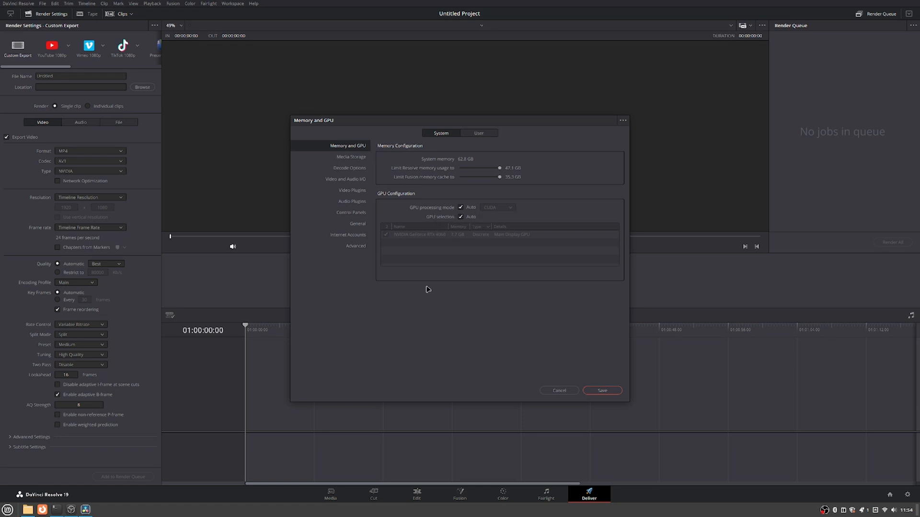